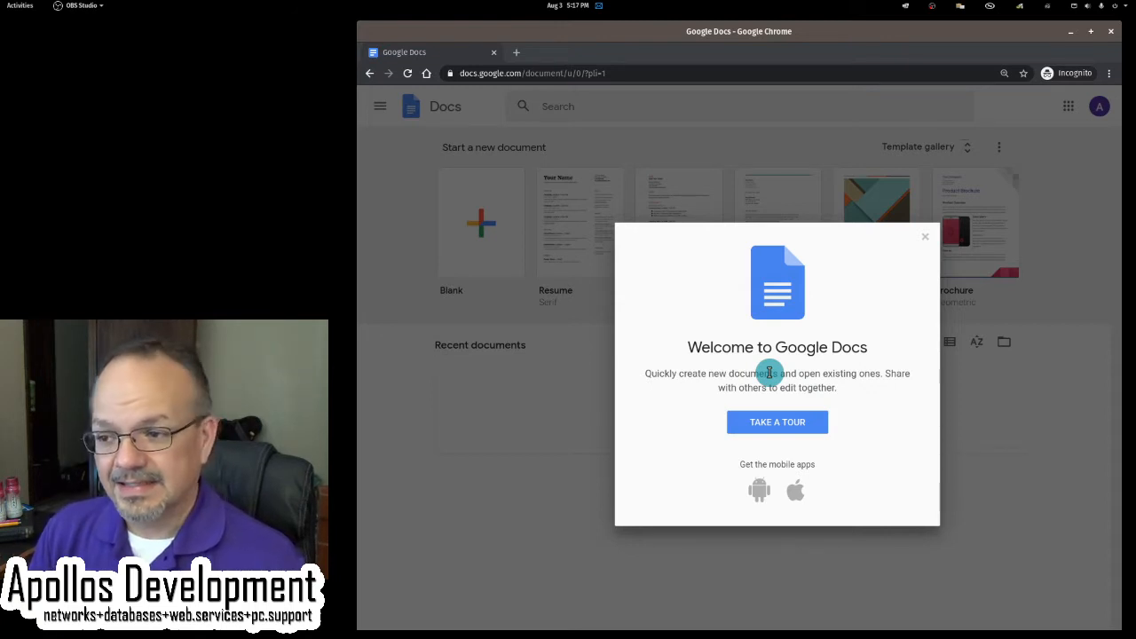
pyautogui.moveTo(791, 367)
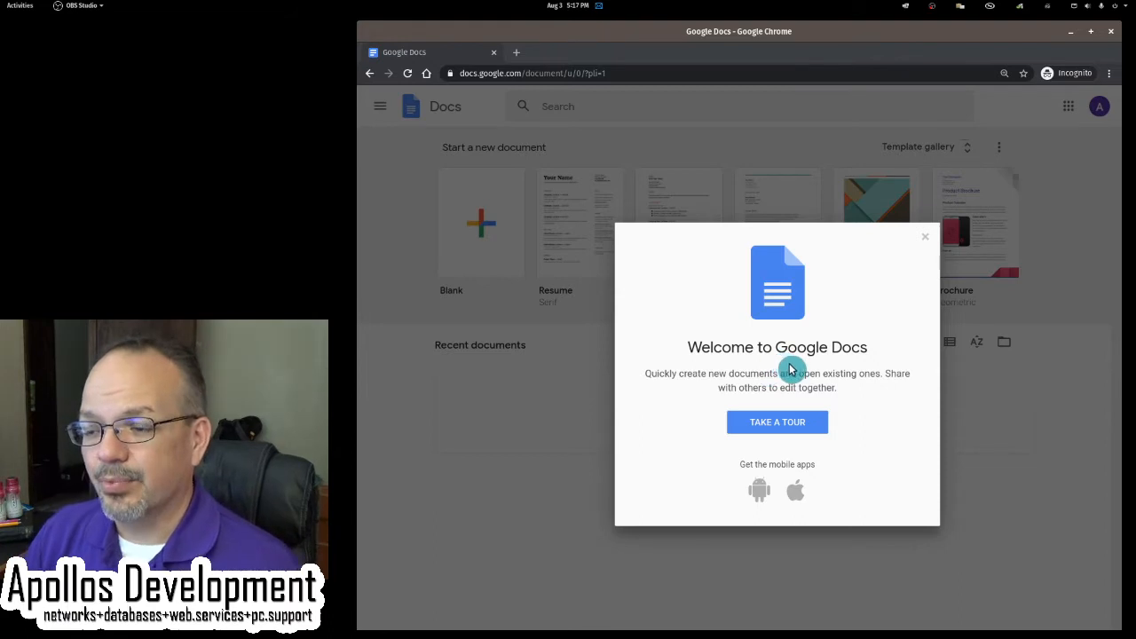
# Step: Start the guided tour from the Welcome to Google Docs dialog
pyautogui.click(925, 236)
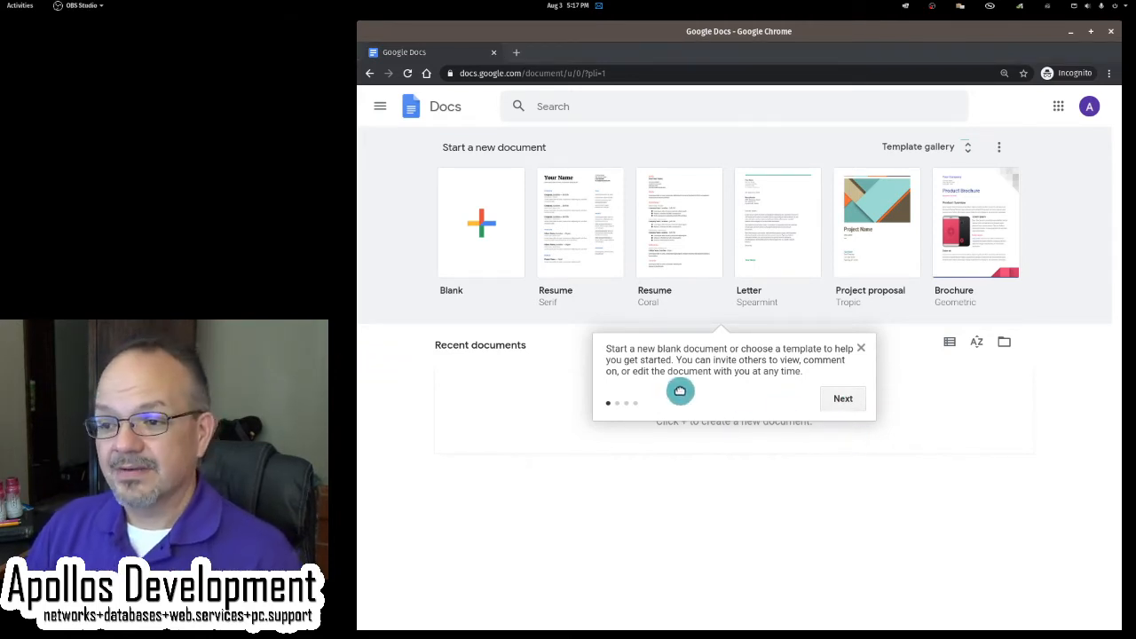
pyautogui.moveTo(787, 440)
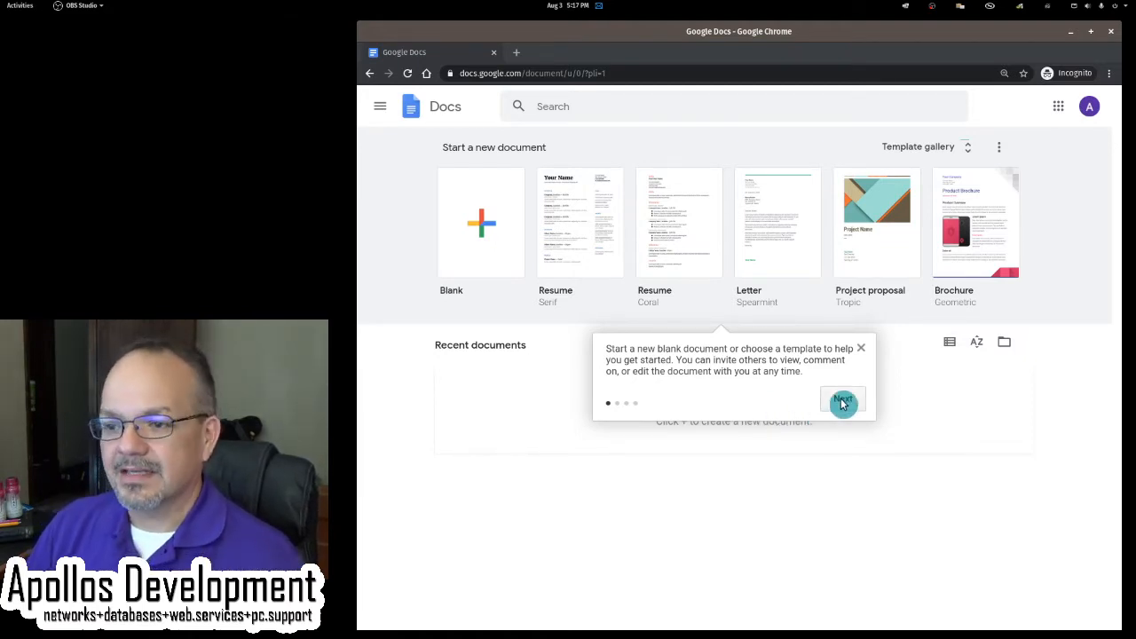
# Step: Advance through the tour tips on the file picker and search to the final tip
pyautogui.click(841, 401)
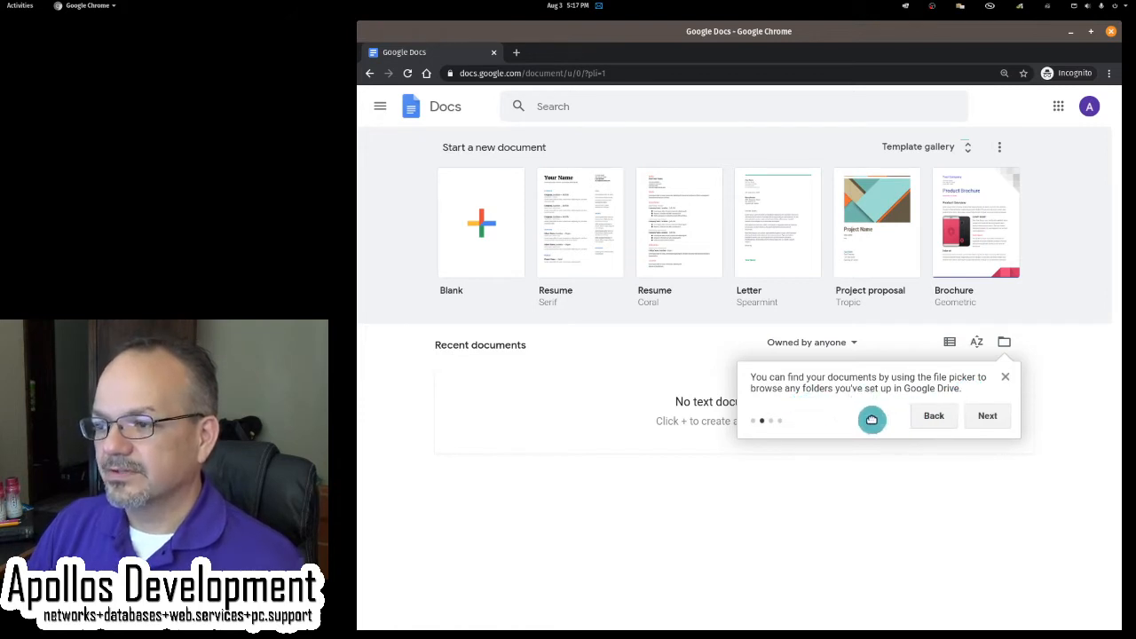
pyautogui.click(987, 415)
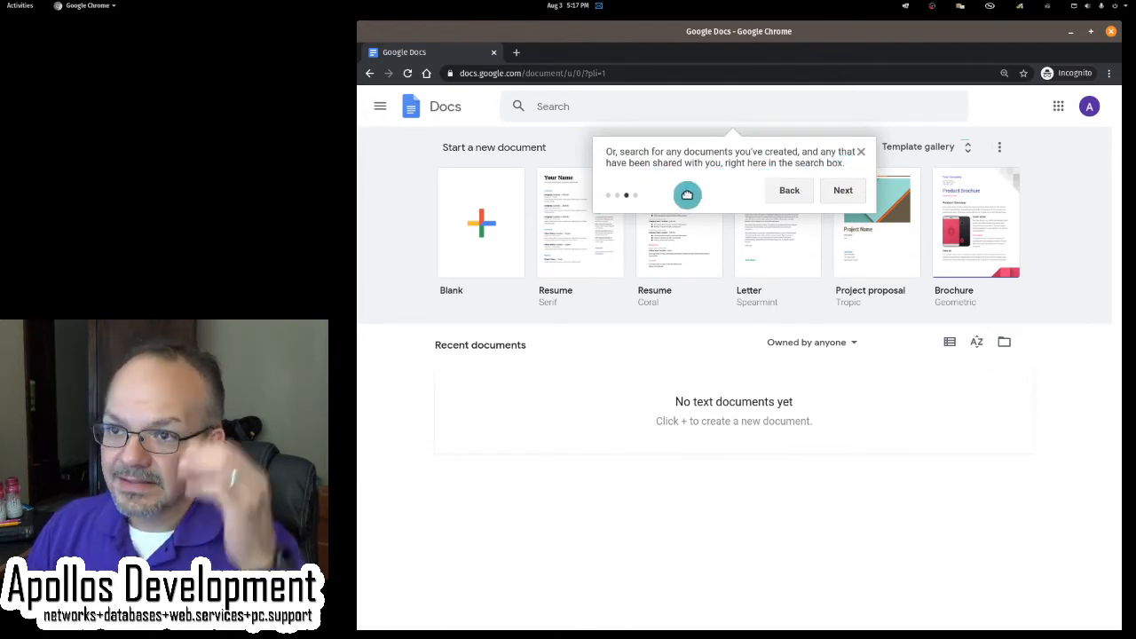
pyautogui.click(841, 190)
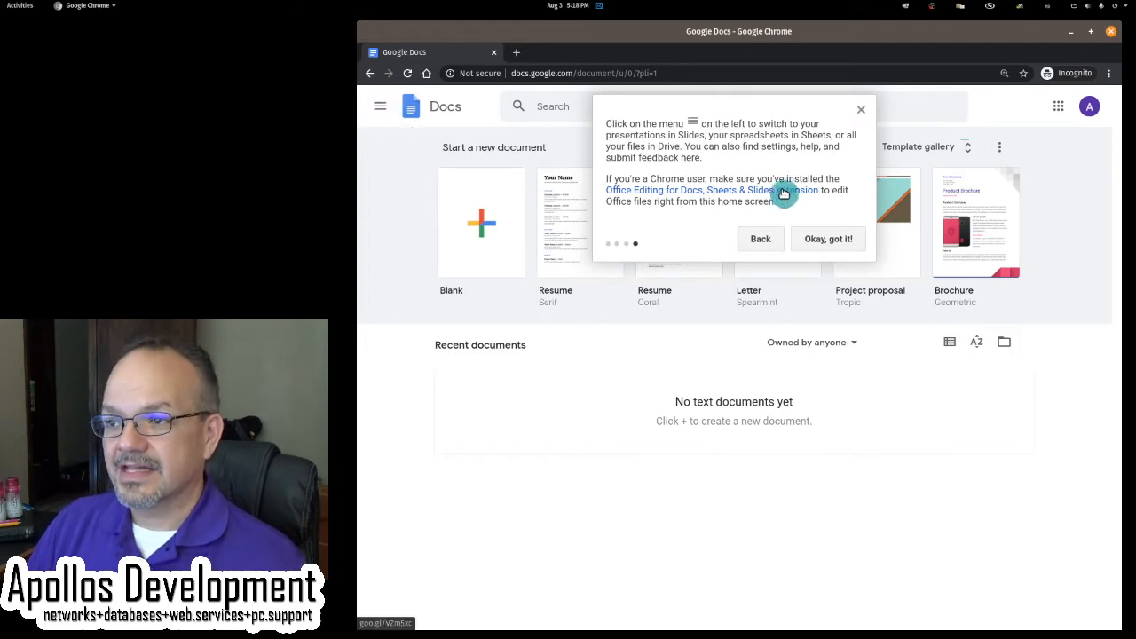
pyautogui.moveTo(806, 199)
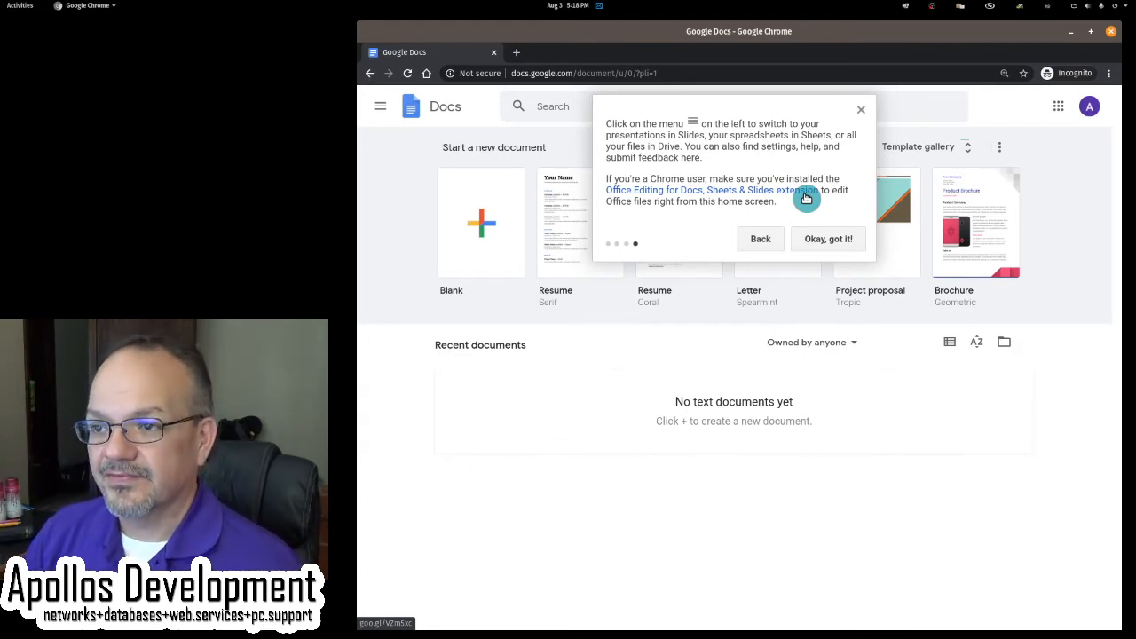
pyautogui.moveTo(722, 224)
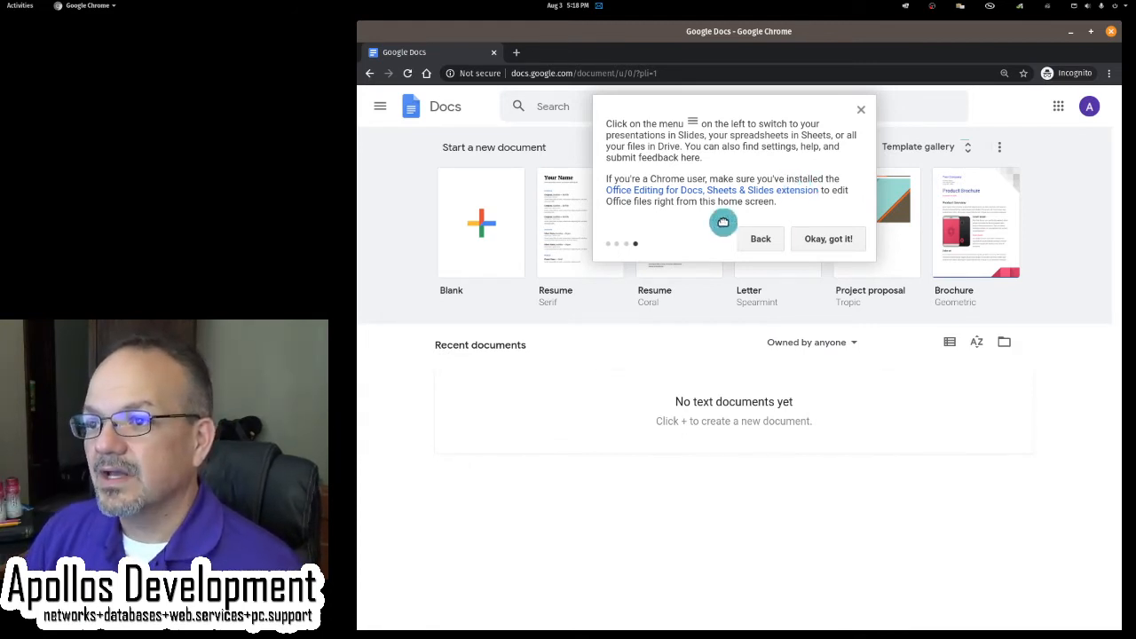
pyautogui.moveTo(664, 216)
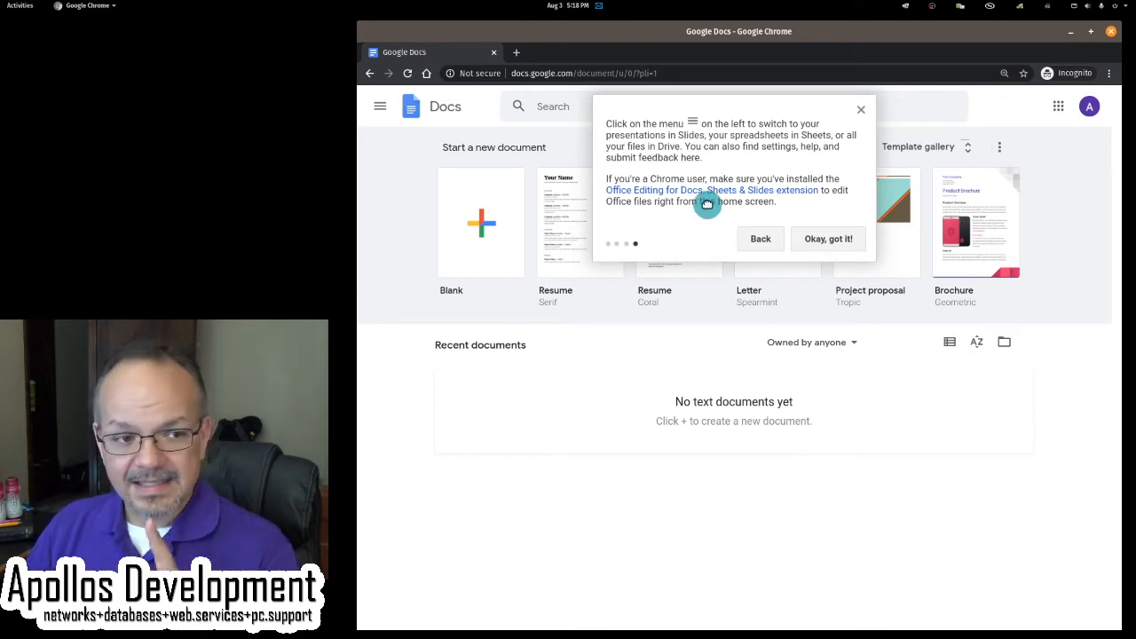
# Step: Dismiss the tour with 'Okay, got it!' and create a new Blank document
pyautogui.click(827, 238)
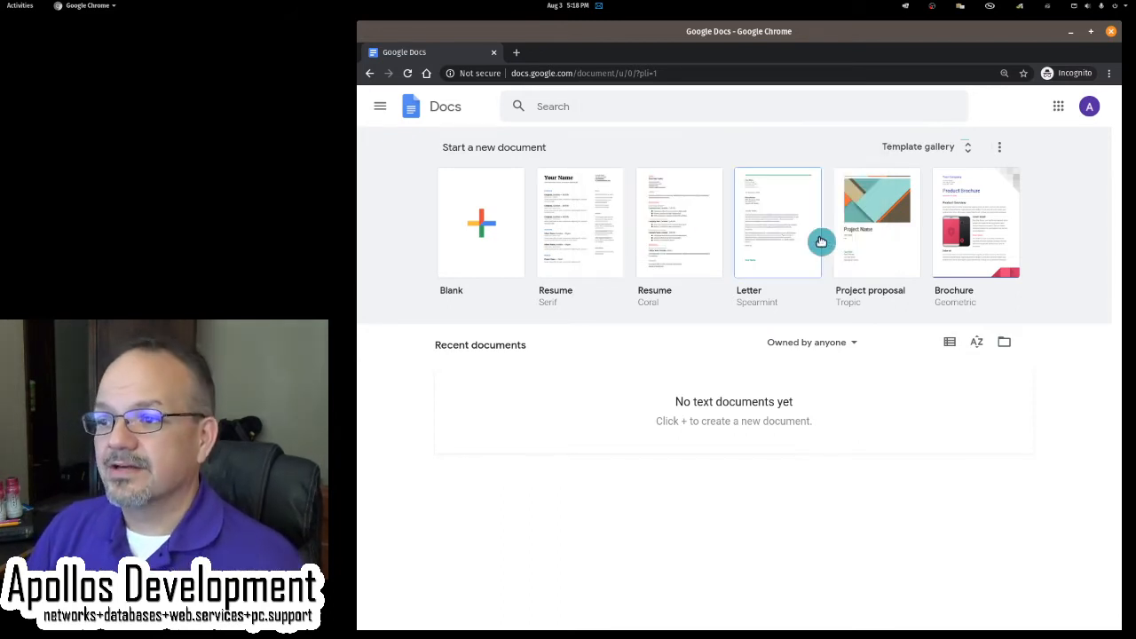
pyautogui.moveTo(570, 511)
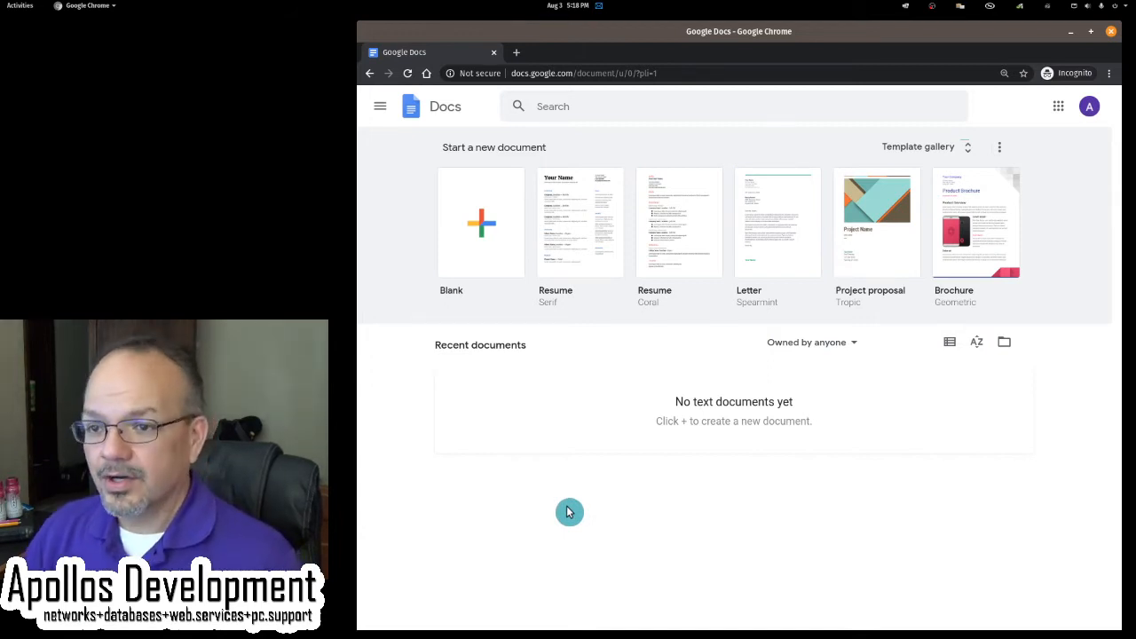
pyautogui.moveTo(485, 227)
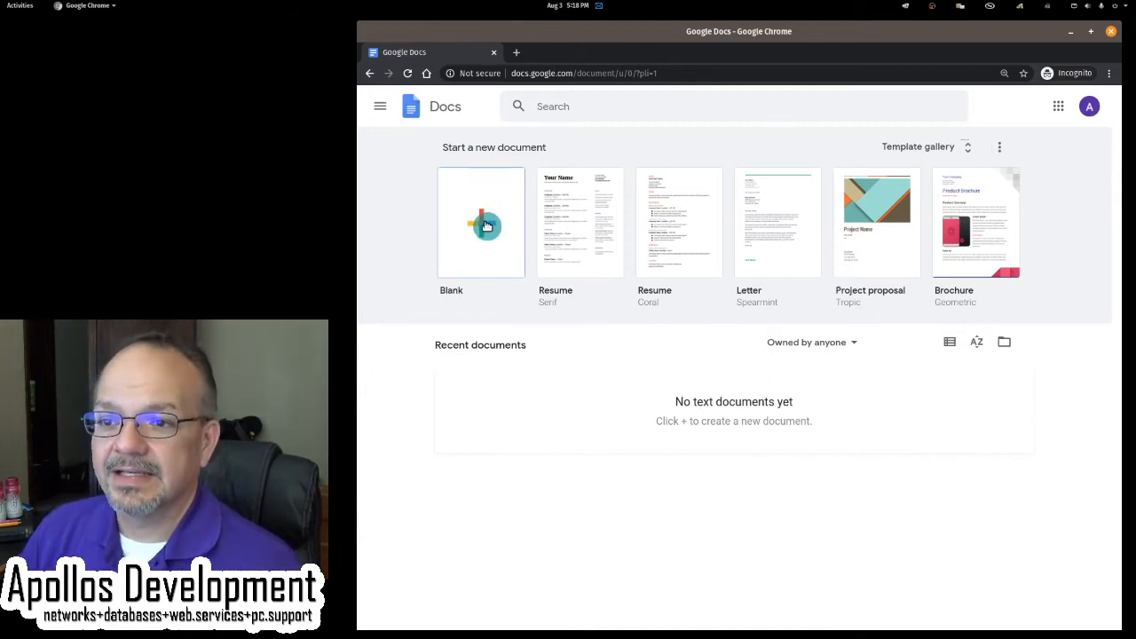
pyautogui.click(481, 223)
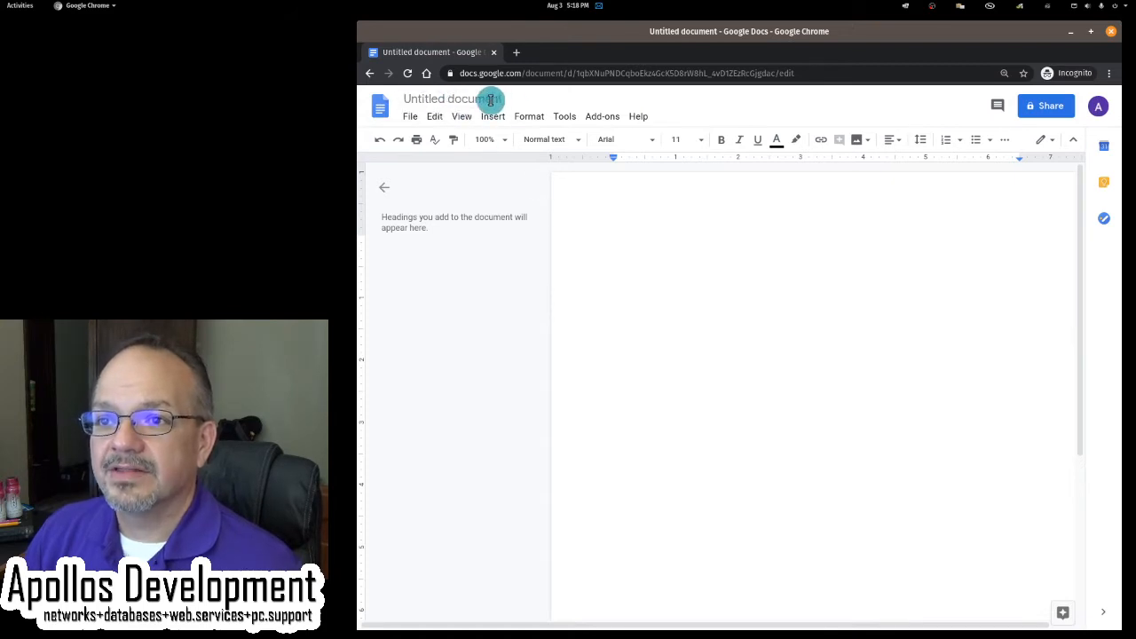
pyautogui.moveTo(494, 99)
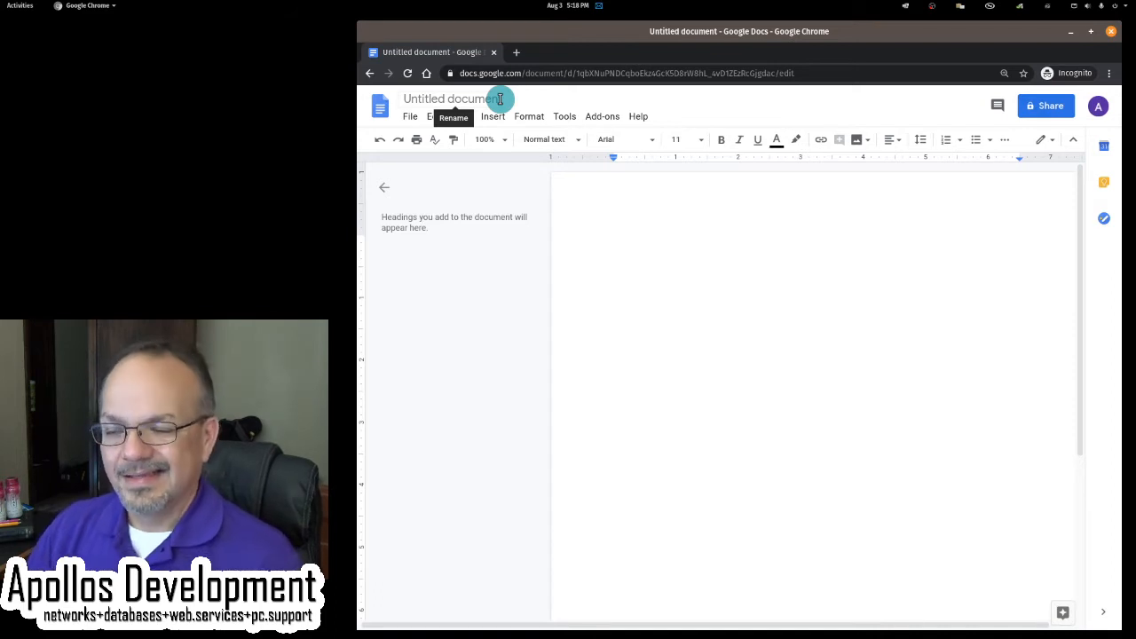
pyautogui.moveTo(473, 100)
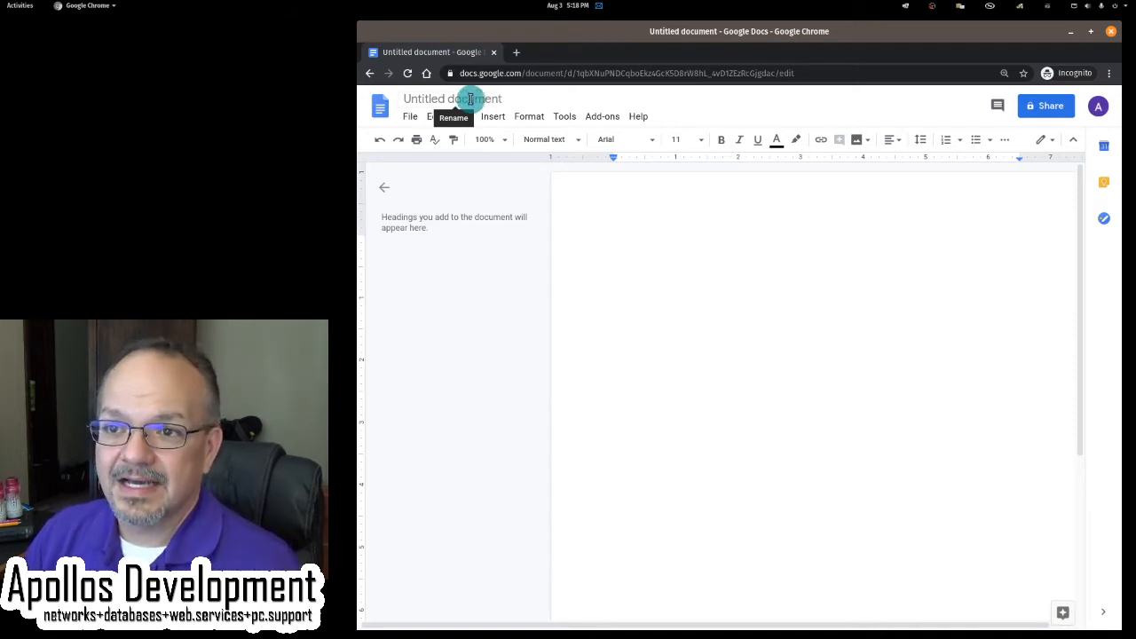
# Step: Rename the untitled document to 'GoogleDocs101'
pyautogui.click(468, 99)
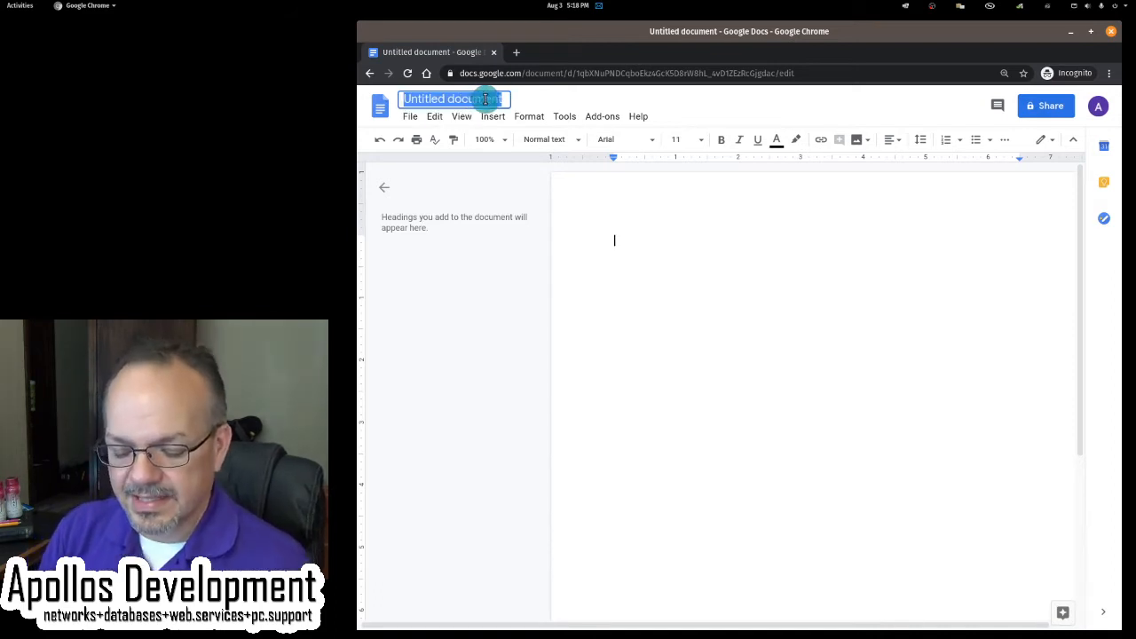
pyautogui.write('Googe')
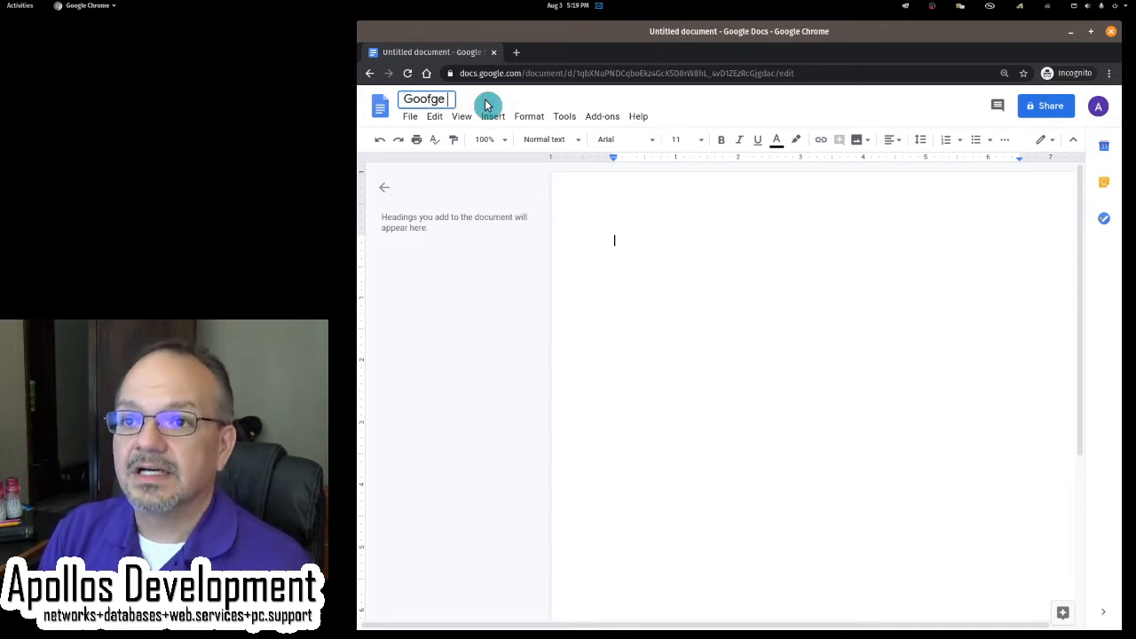
pyautogui.write('Google')
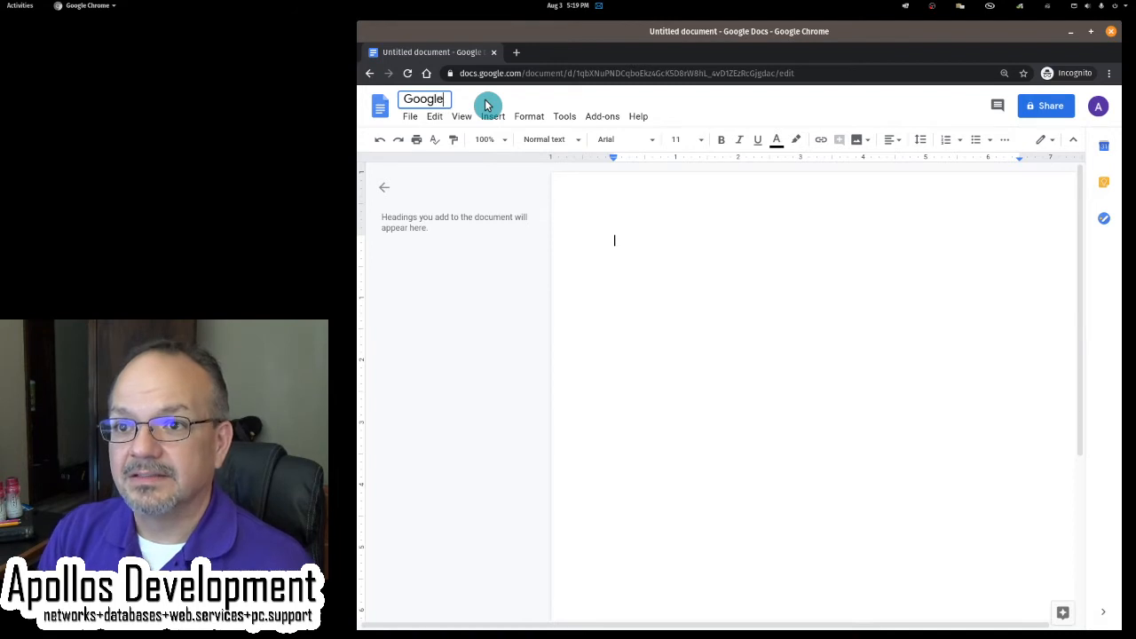
pyautogui.write('Docs101')
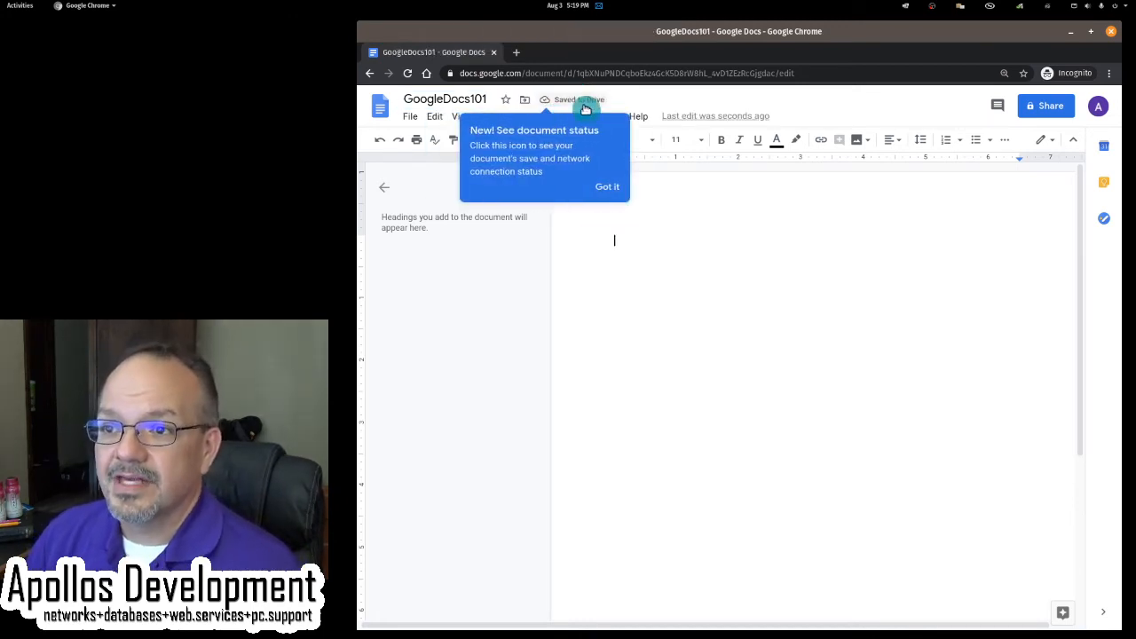
pyautogui.moveTo(582, 112)
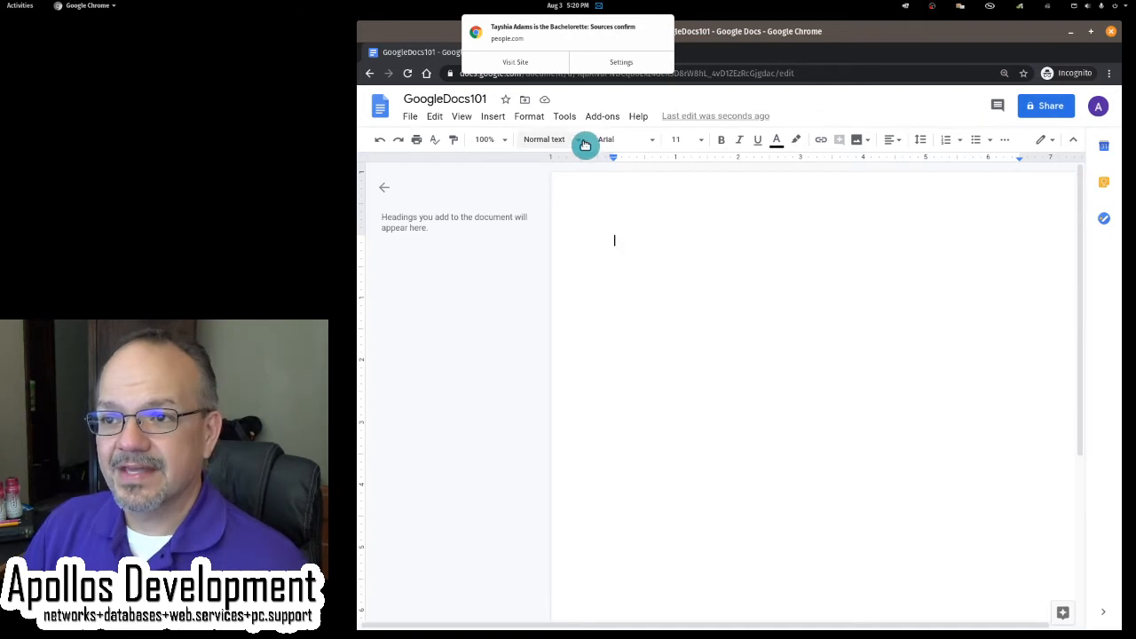
# Step: Write the Title-style first line 'How to Use Google Docs Like a Pro'
pyautogui.click(543, 138)
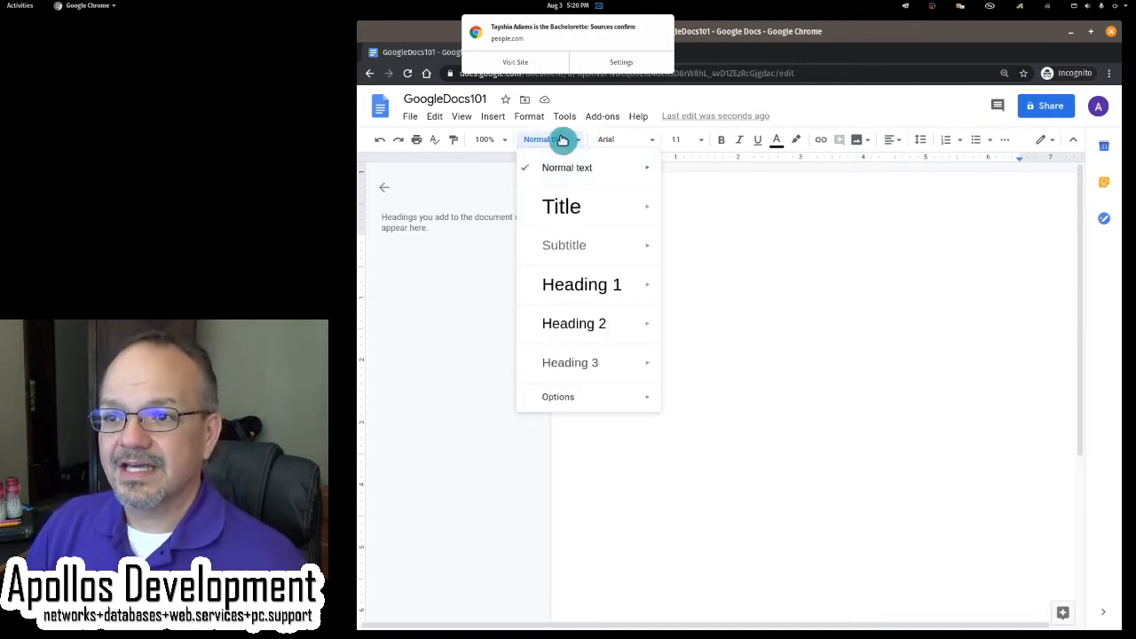
pyautogui.moveTo(589, 213)
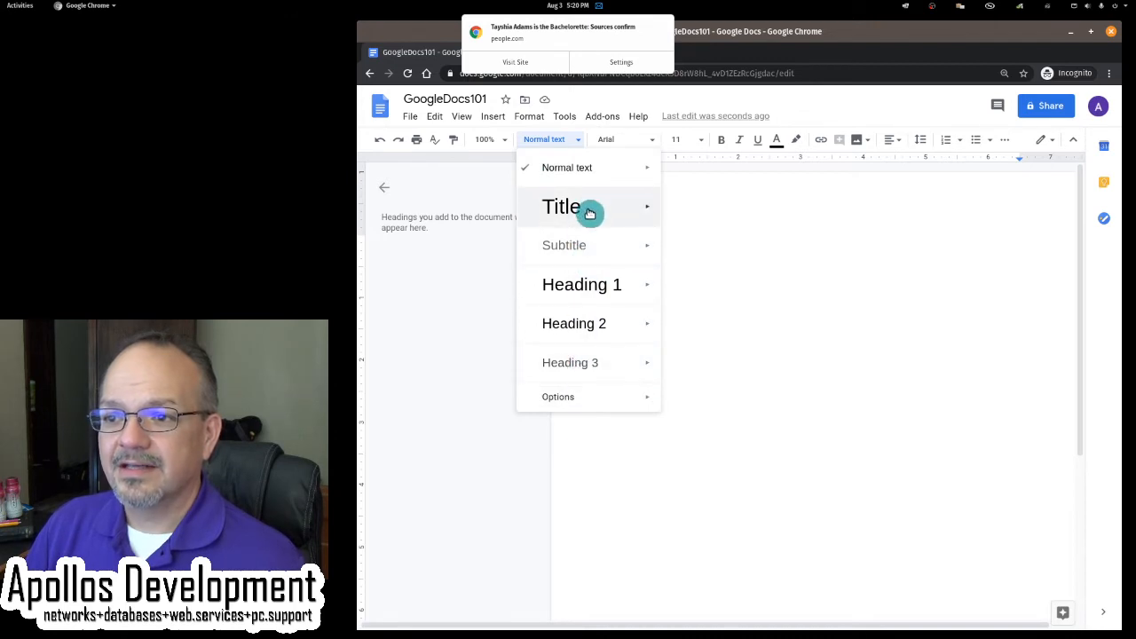
pyautogui.click(561, 206)
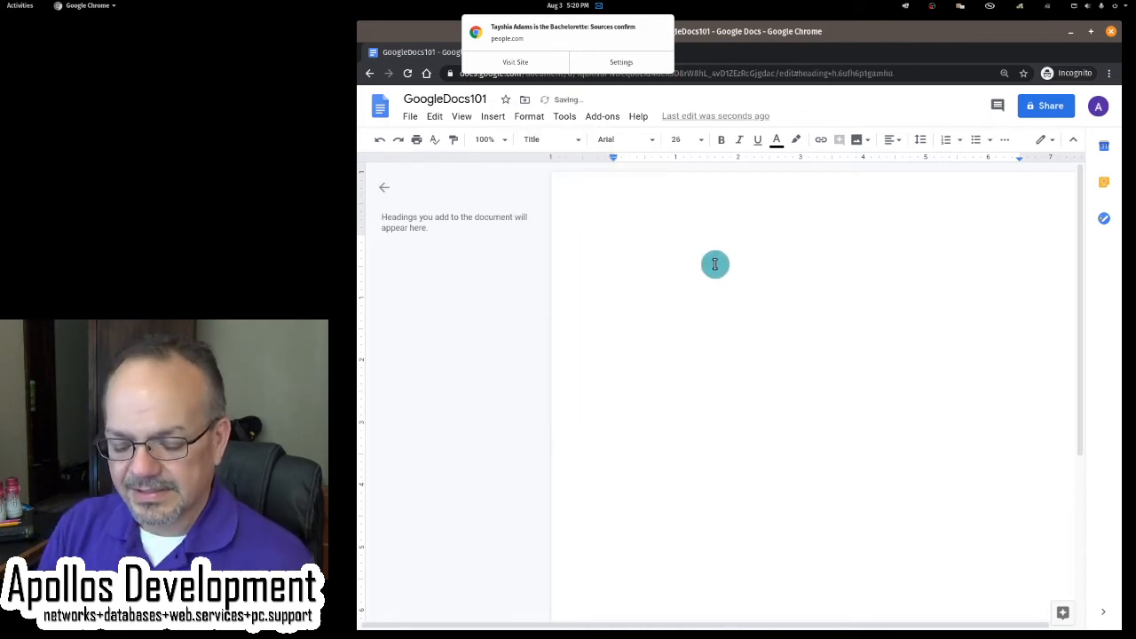
pyautogui.write('How to U')
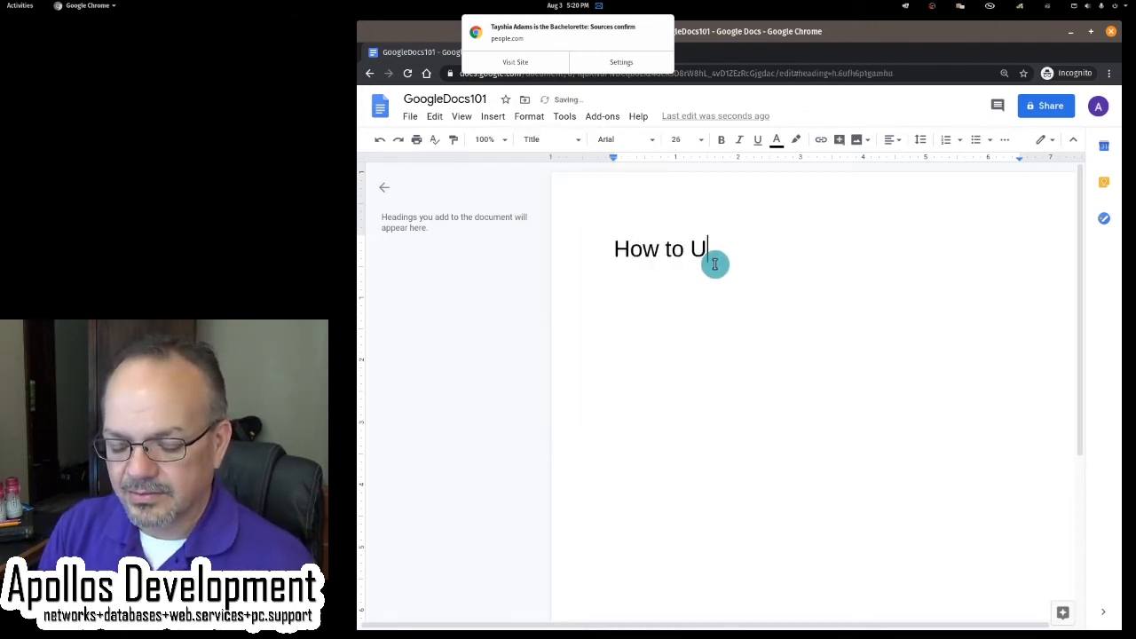
pyautogui.write('se Googl')
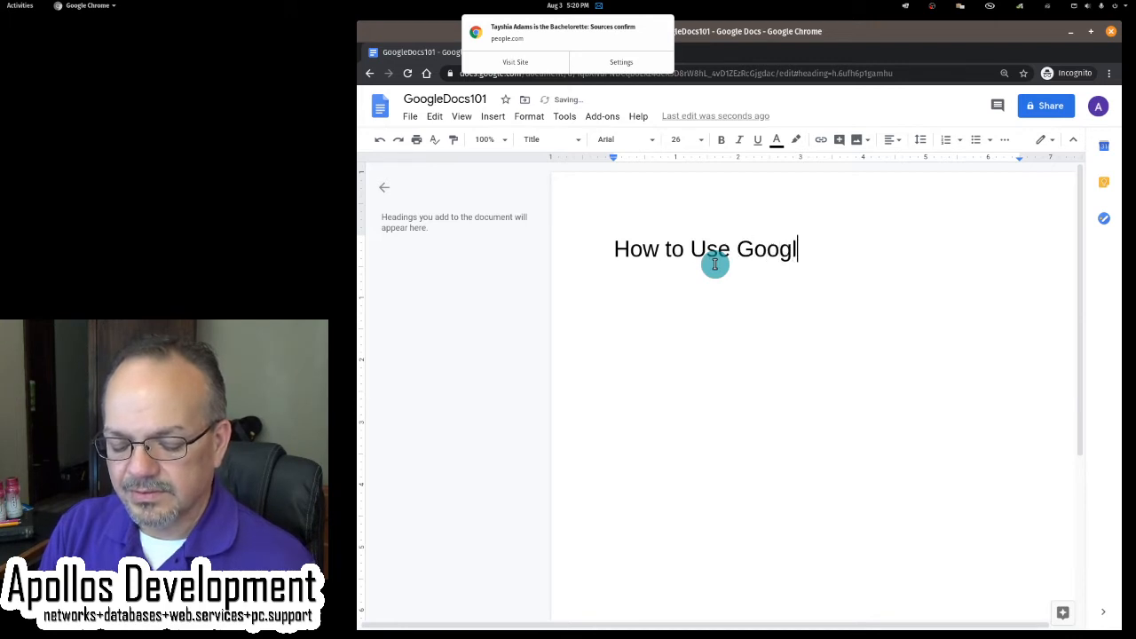
pyautogui.write('e Docs Lik')
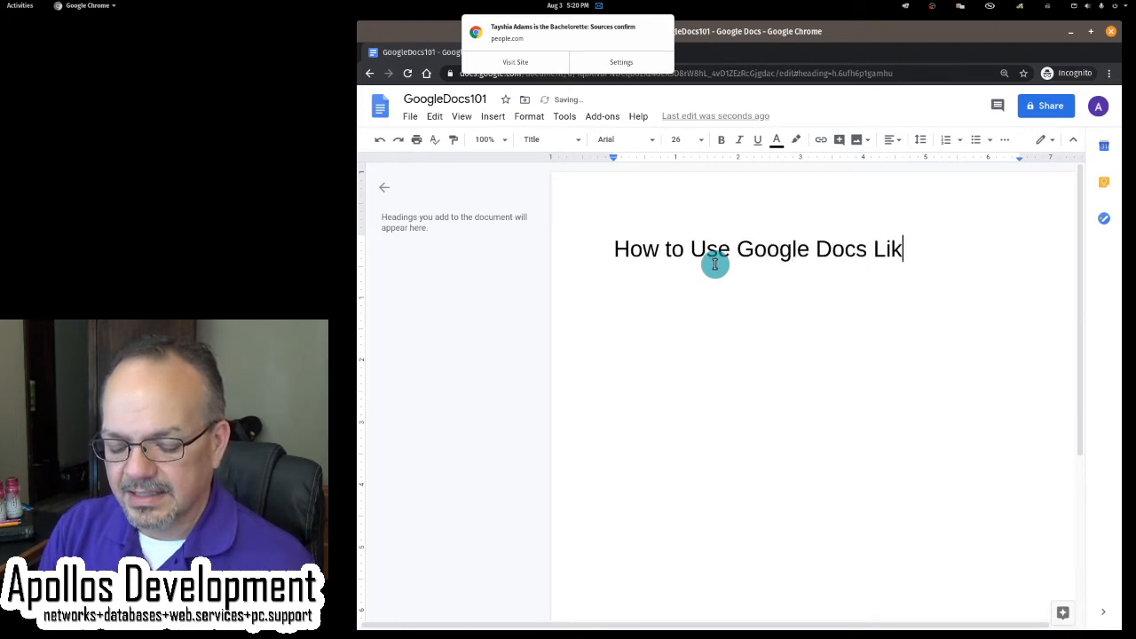
pyautogui.write('e a Pro')
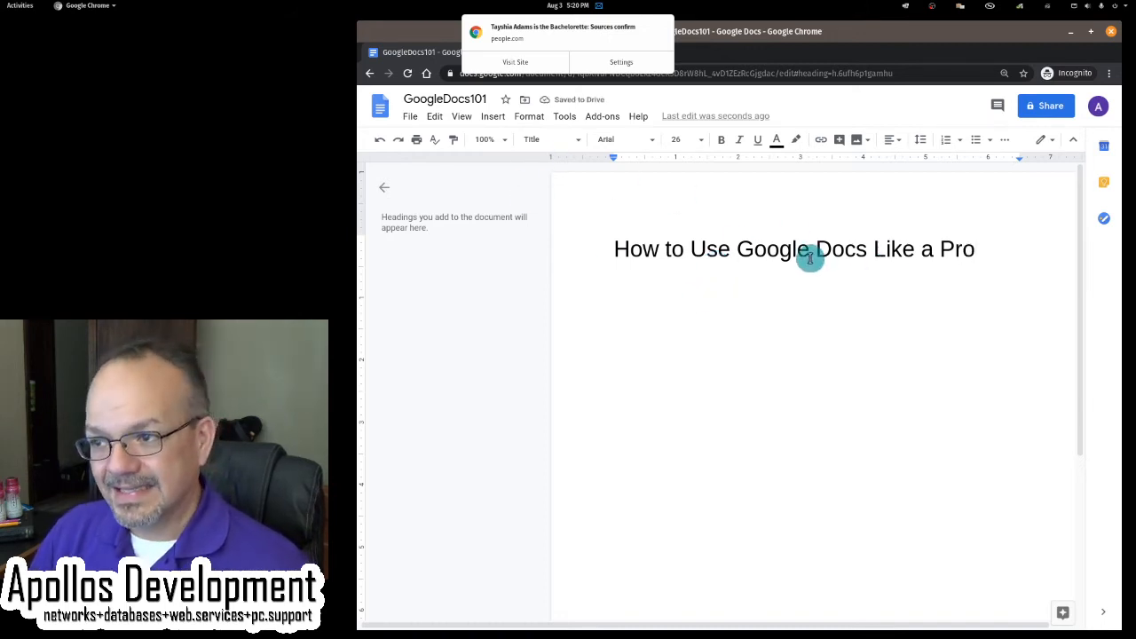
pyautogui.moveTo(642, 237)
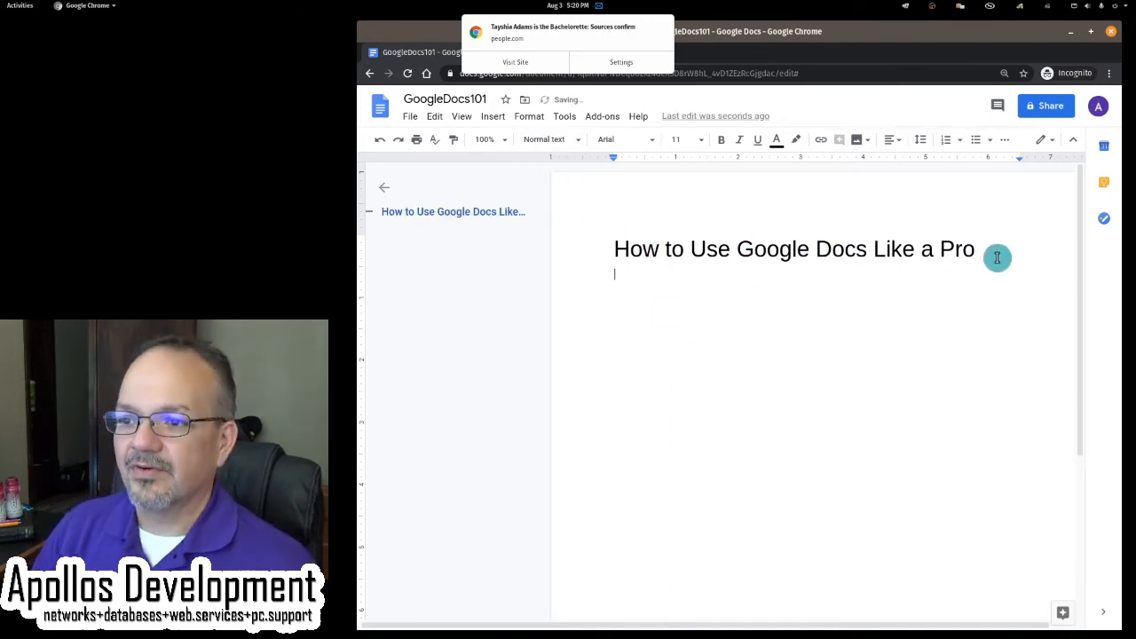
# Step: Write the Subtitle-style line 'You can show off to your friends' beneath the title
pyautogui.click(550, 138)
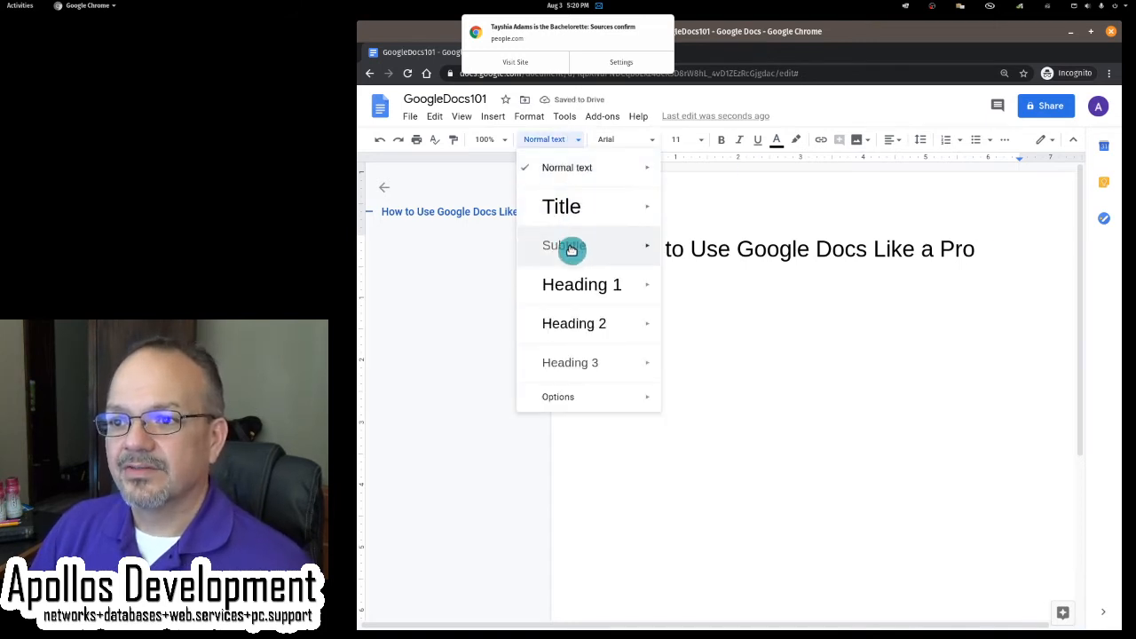
pyautogui.click(565, 245)
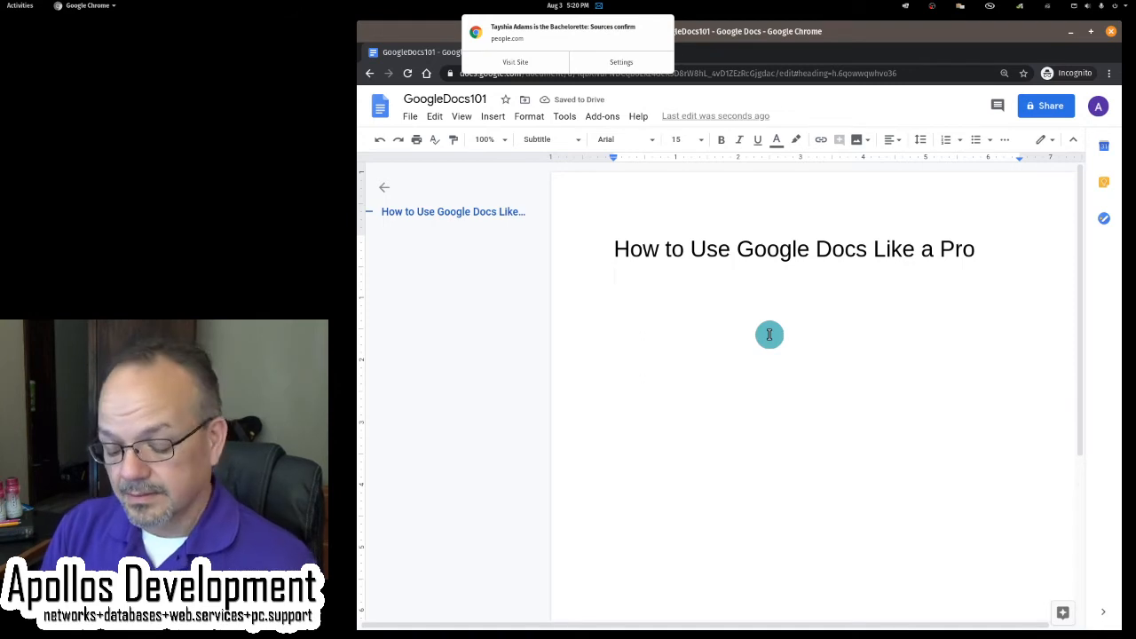
pyautogui.write('You can show')
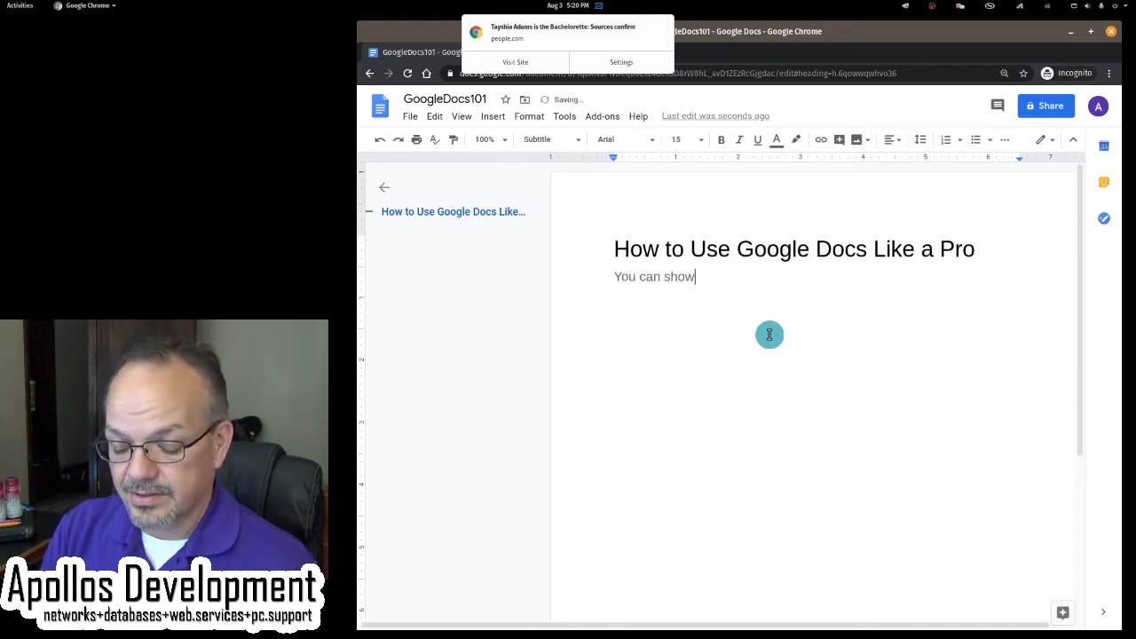
pyautogui.write('off to')
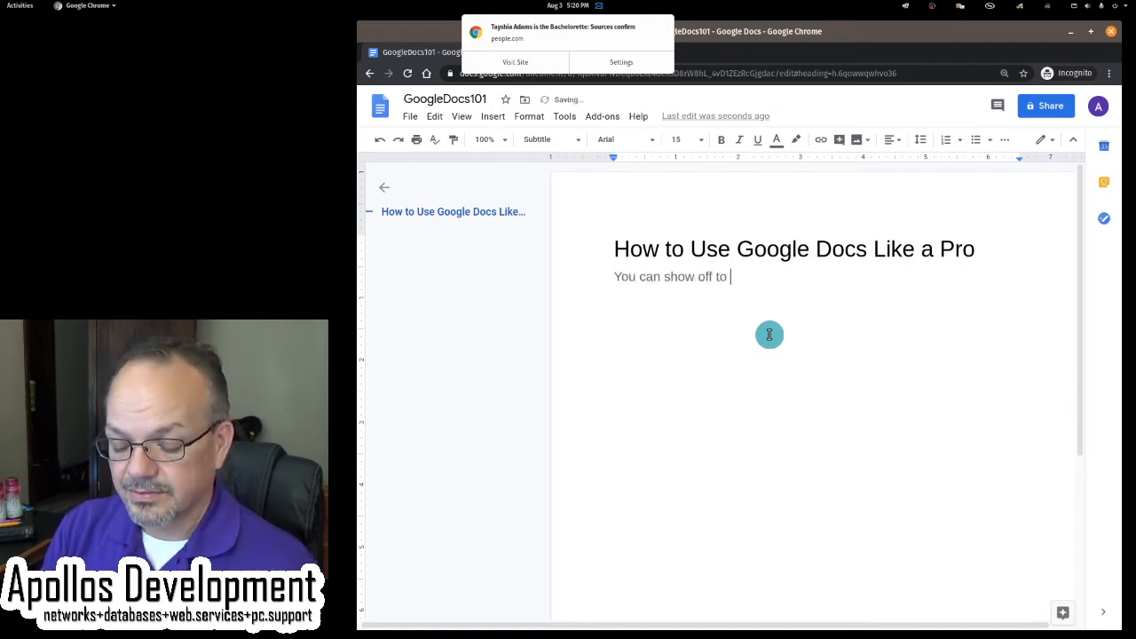
pyautogui.write('your friends')
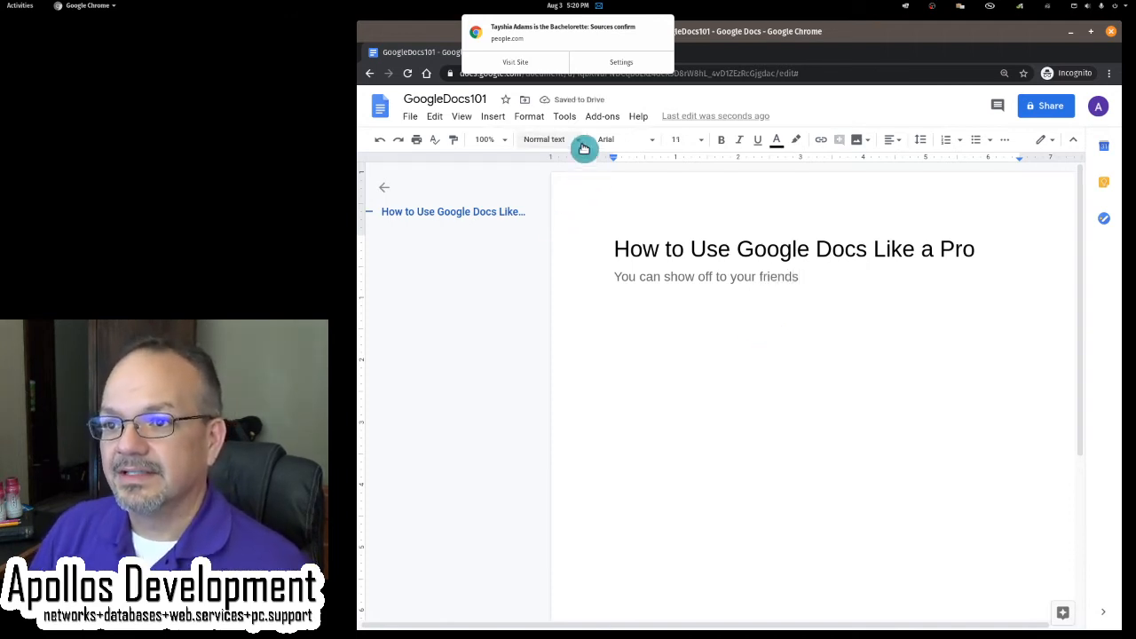
# Step: Write a Heading 1 line 'This is Heading 1' below the subtitle
pyautogui.click(550, 138)
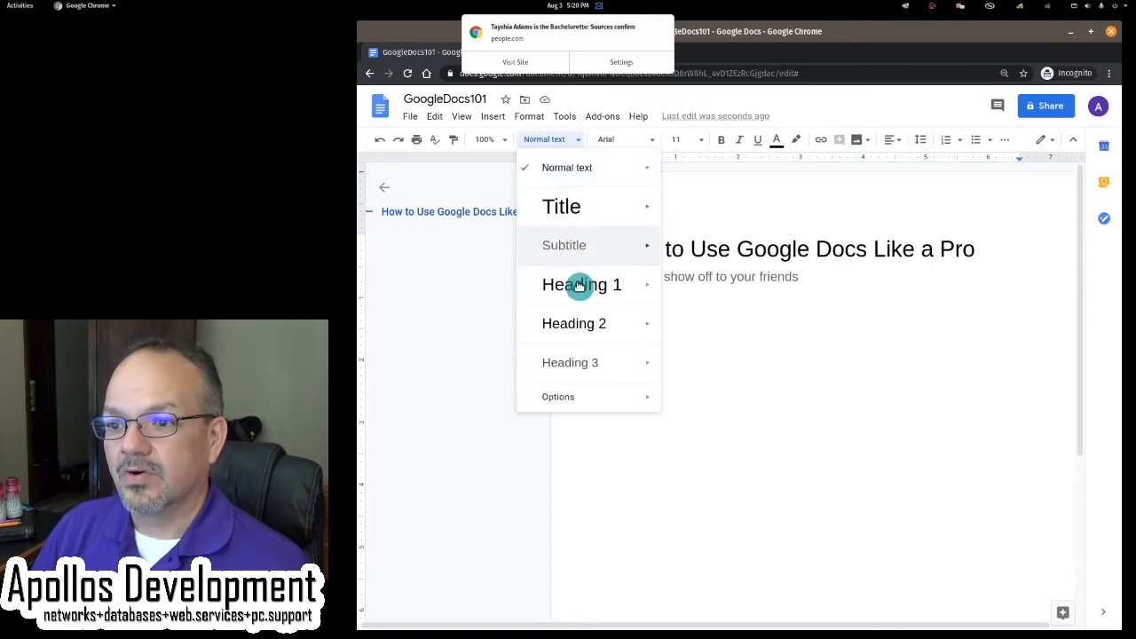
pyautogui.click(582, 284)
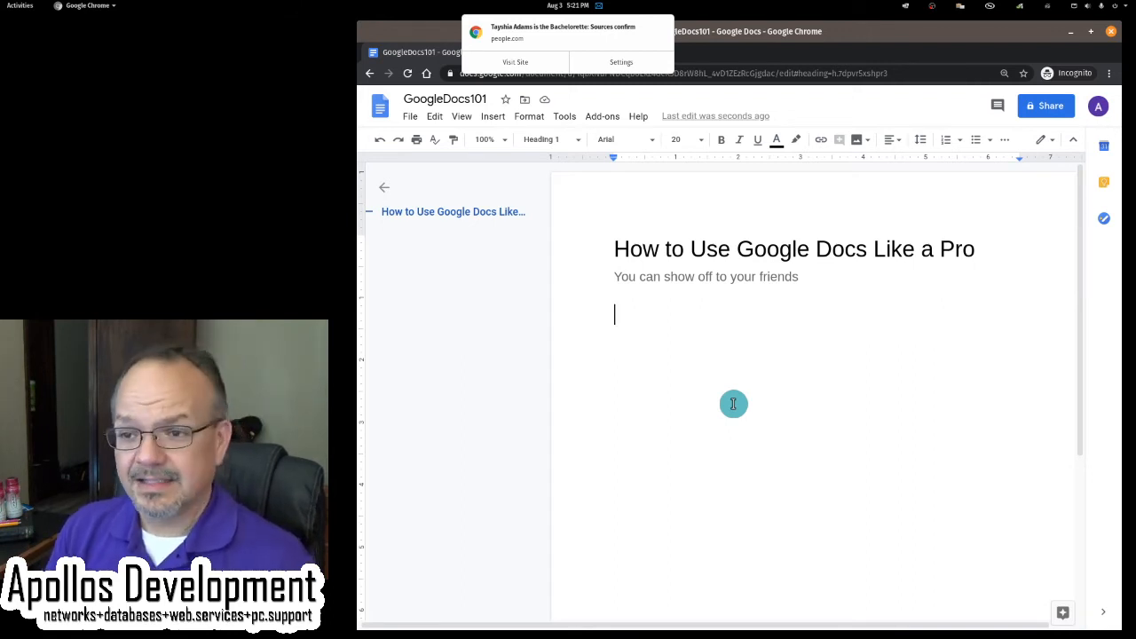
pyautogui.write('This')
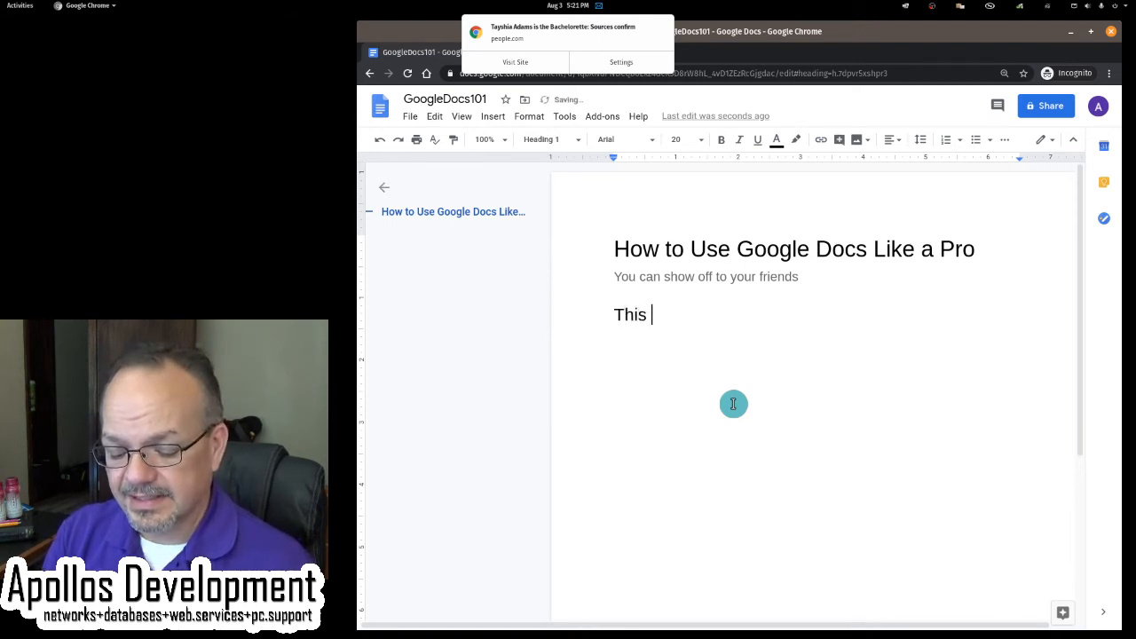
pyautogui.write('is Heading 1')
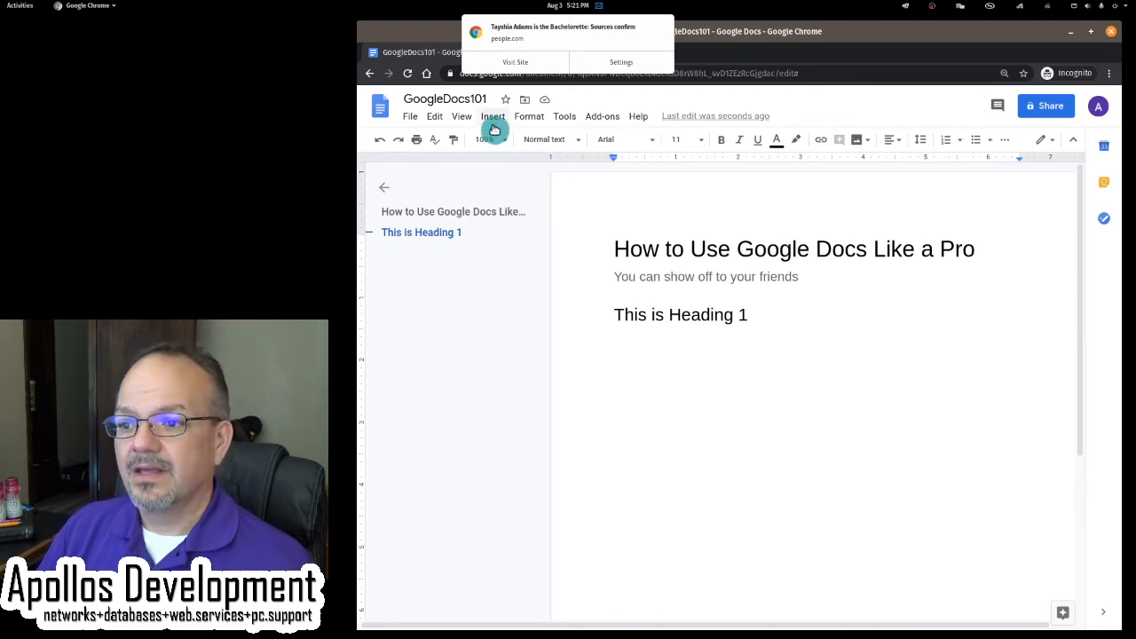
# Step: Write 'This is Heading 2' as Heading 2 and 'This is Heading 3' as Heading 3
pyautogui.click(550, 139)
pyautogui.write('T')
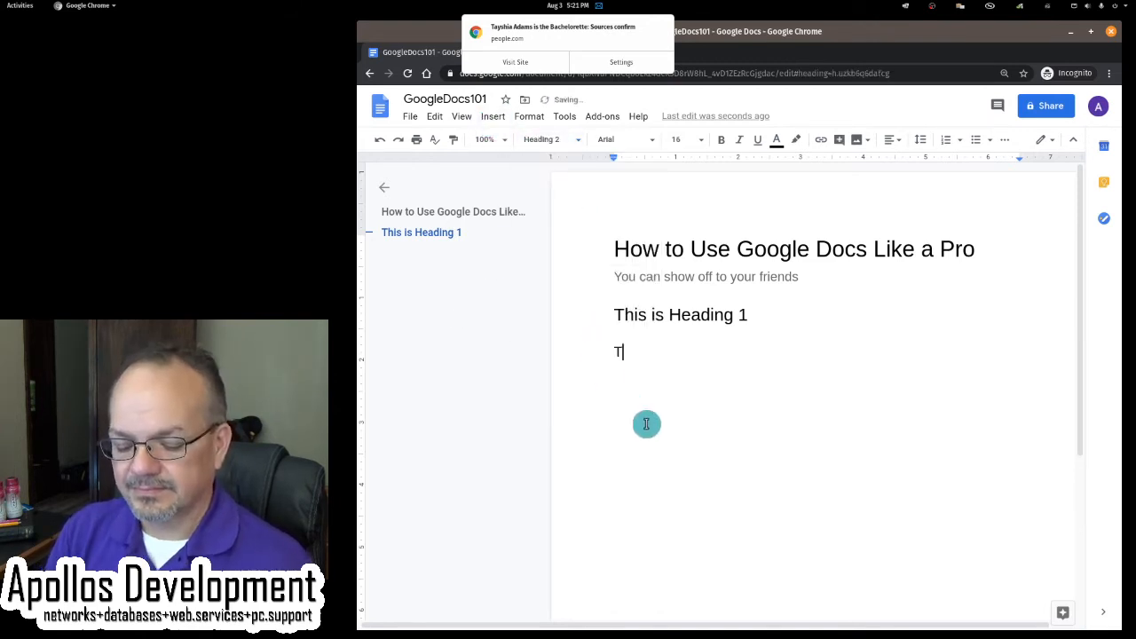
pyautogui.write('his is Hea')
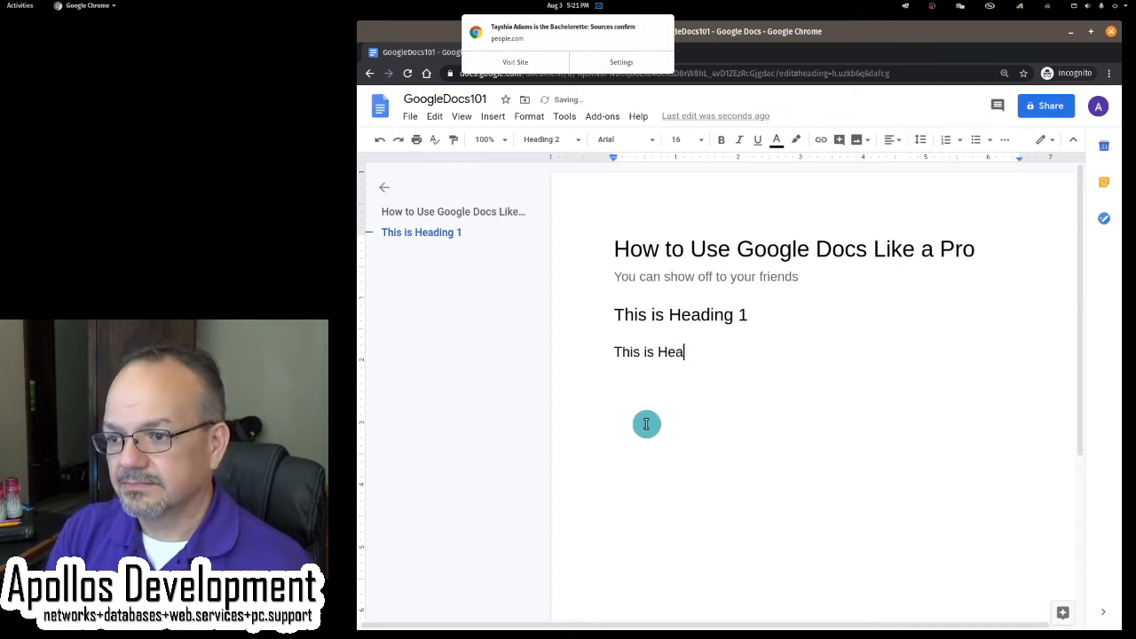
pyautogui.write('ding 2')
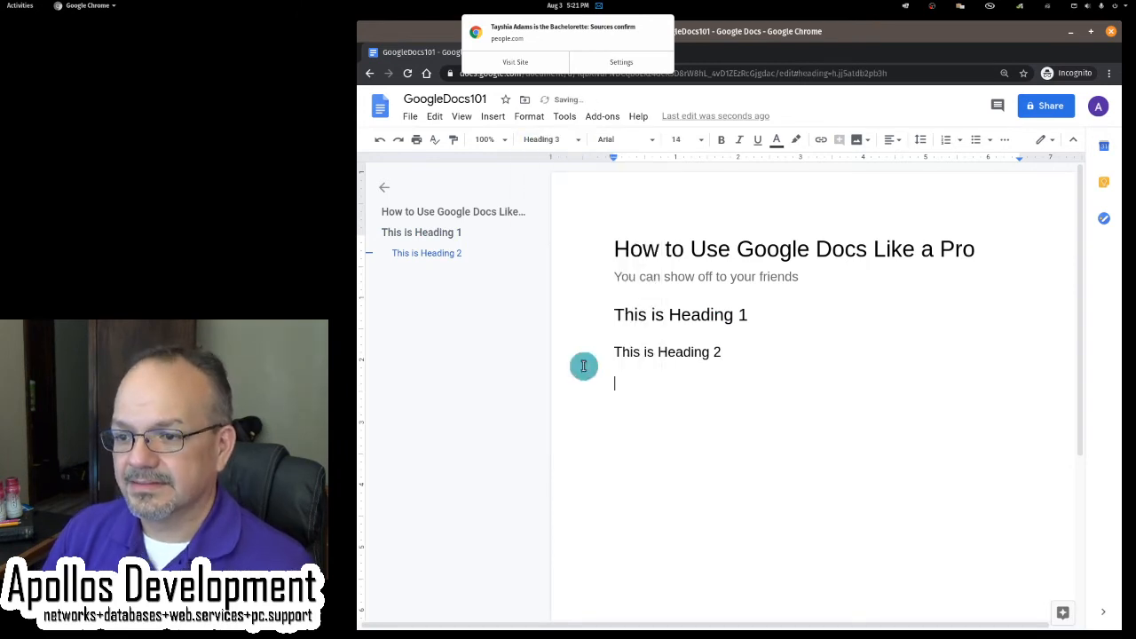
pyautogui.write('This is Heading')
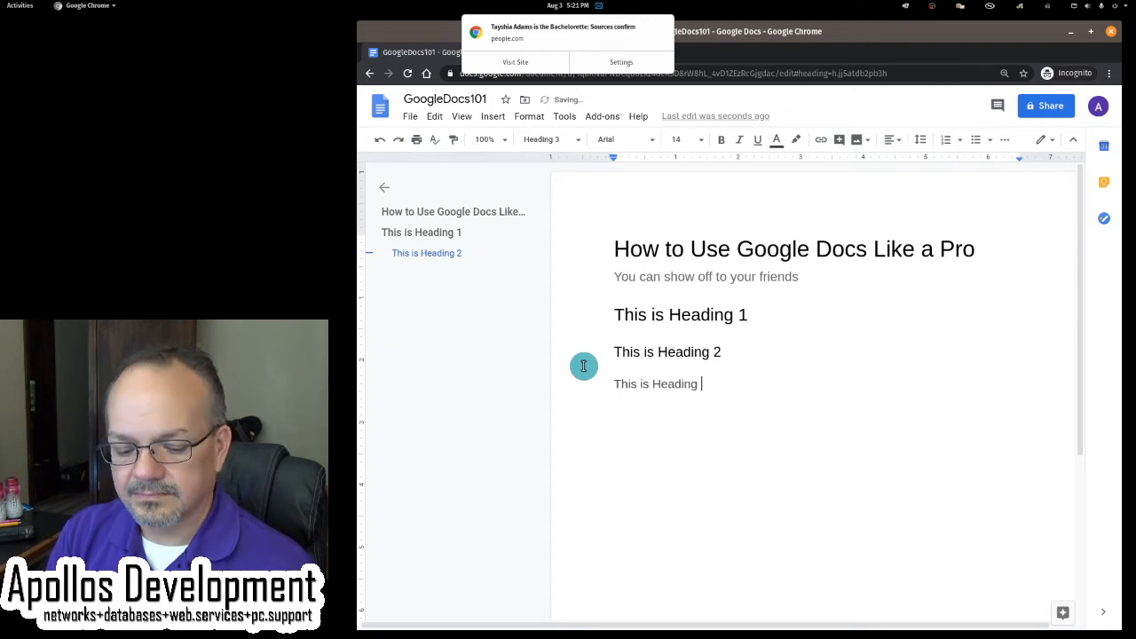
pyautogui.write('3')
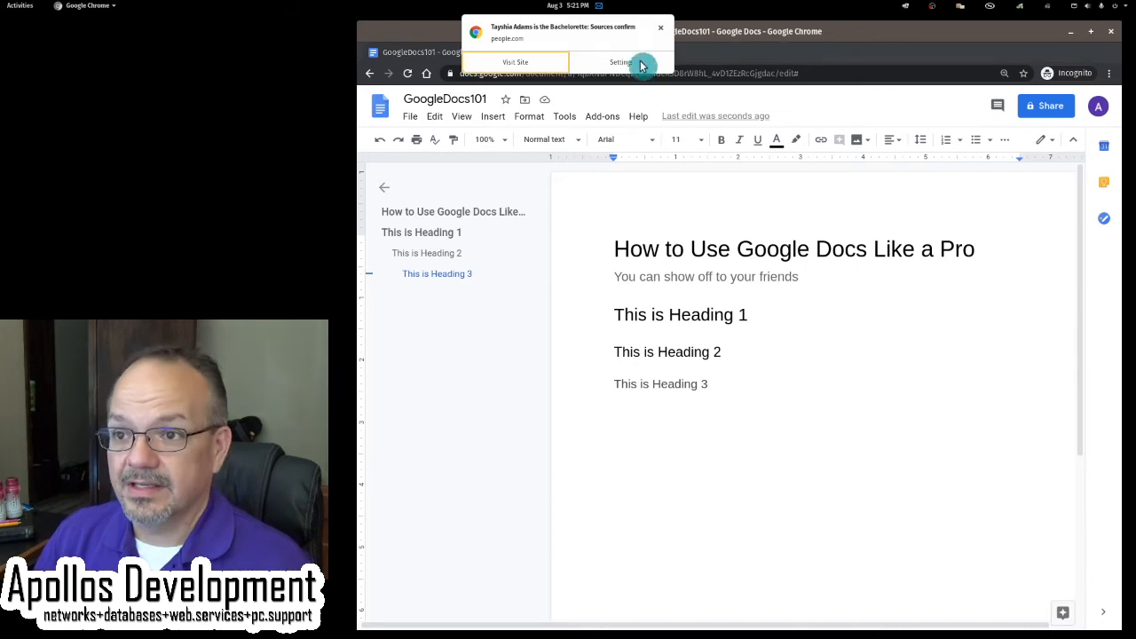
# Step: Write the Normal-text line 'This is normal text. This is actually a paragraph', correcting the misspelled word
pyautogui.click(550, 138)
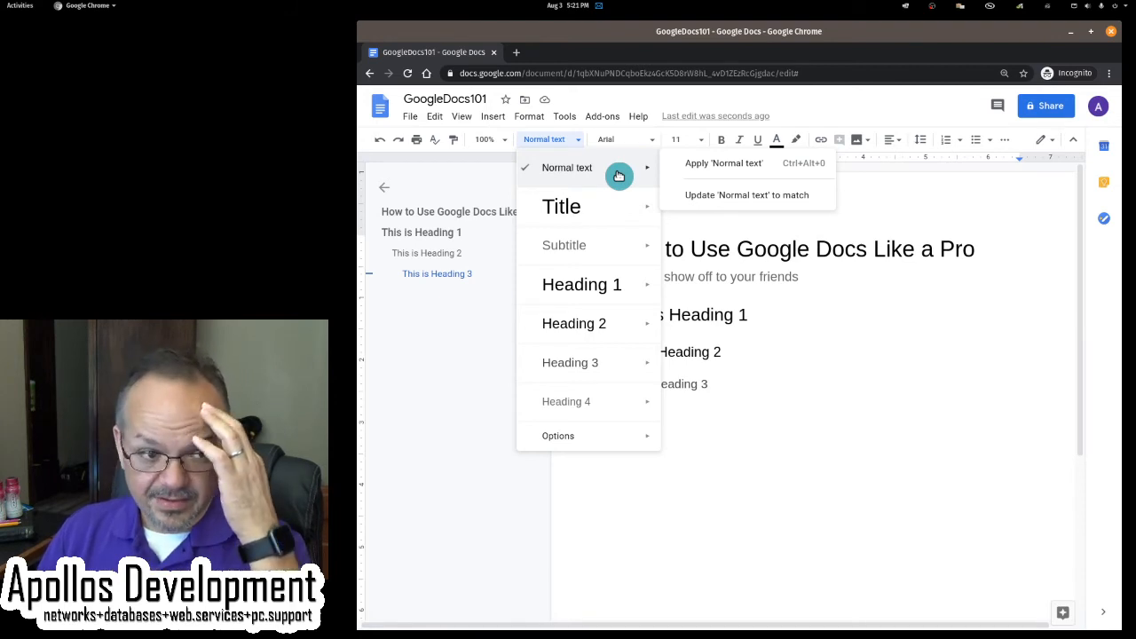
pyautogui.click(866, 428)
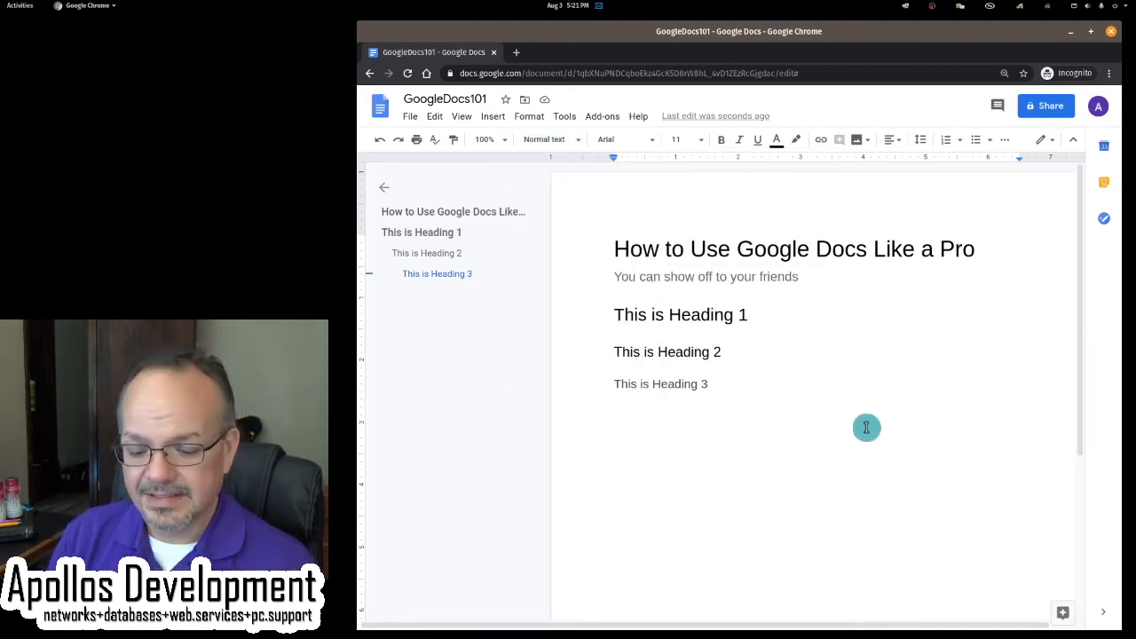
pyautogui.write('This is normal tex')
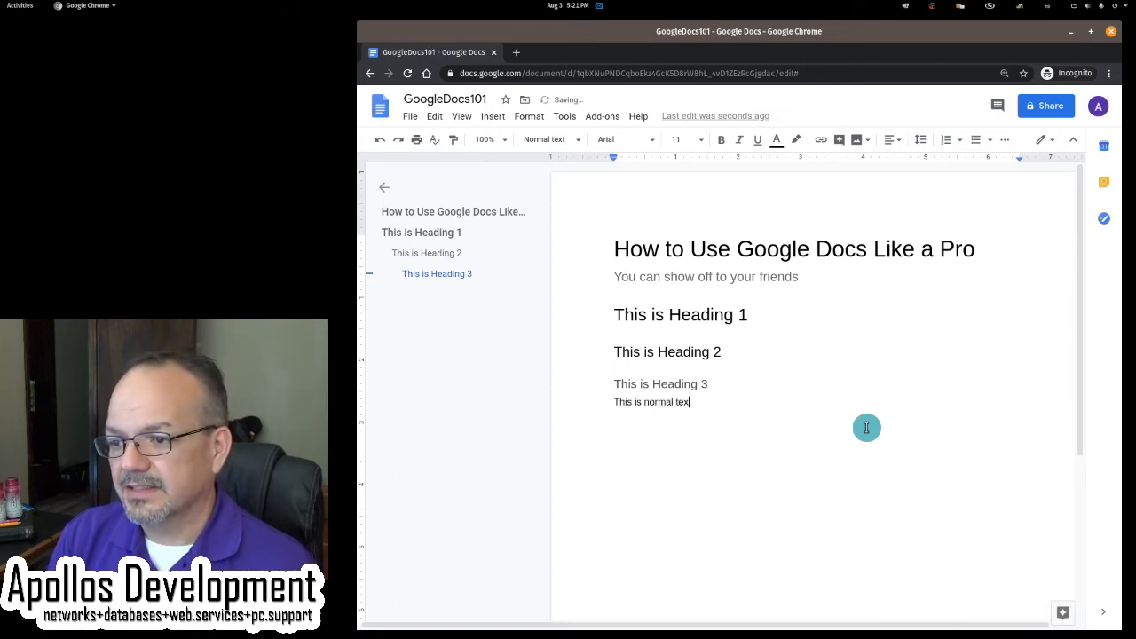
pyautogui.write('t.')
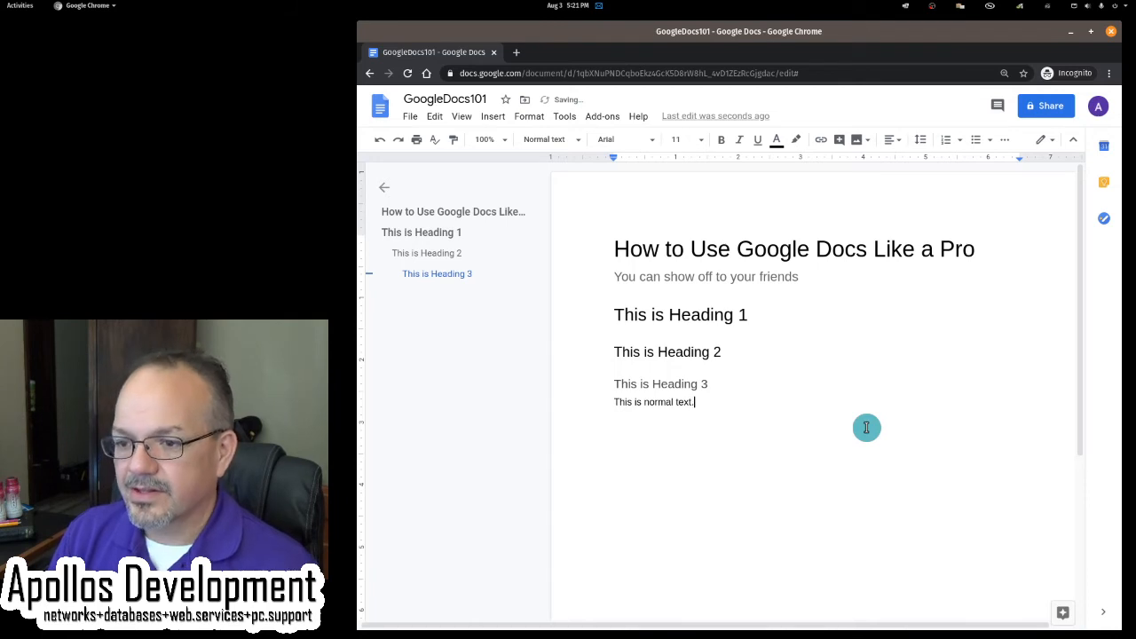
pyautogui.write('This')
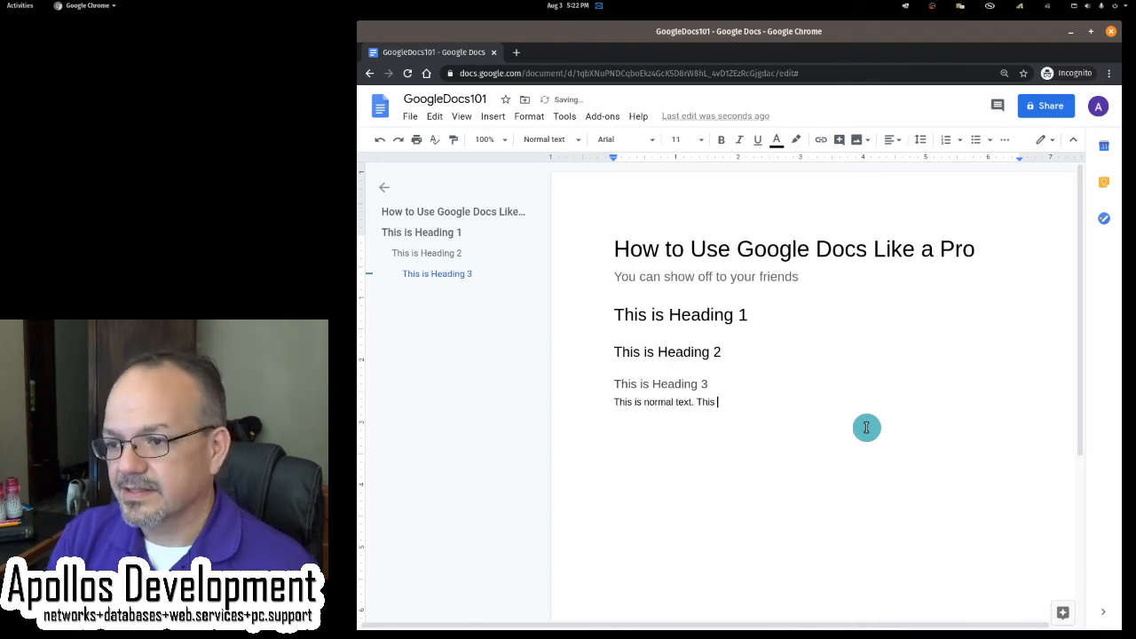
pyautogui.write('act')
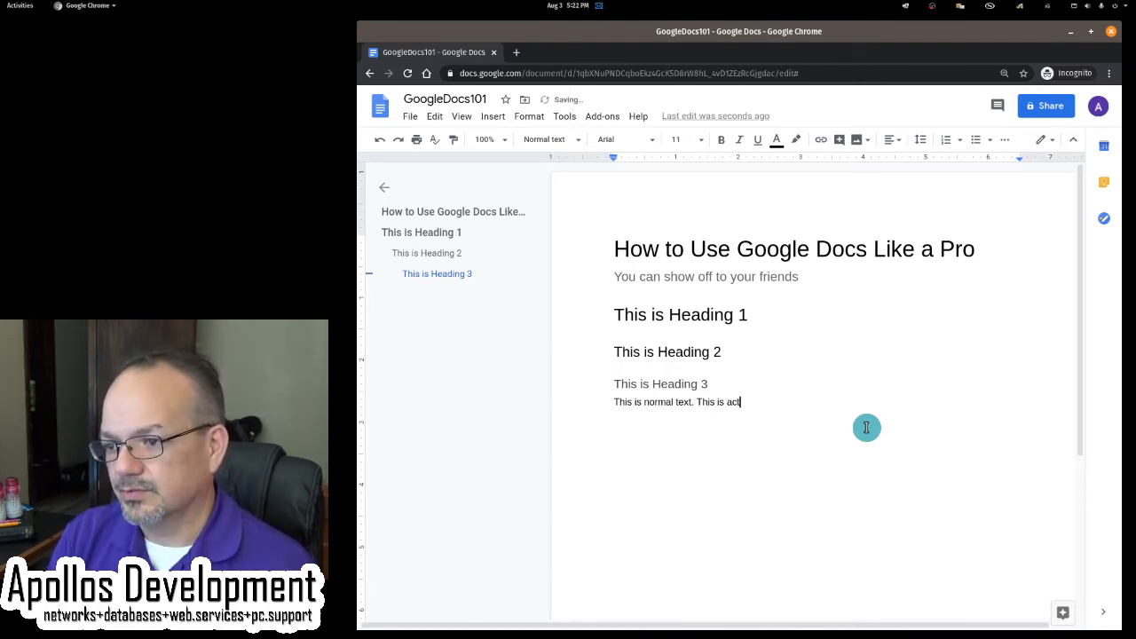
pyautogui.write('ually a P')
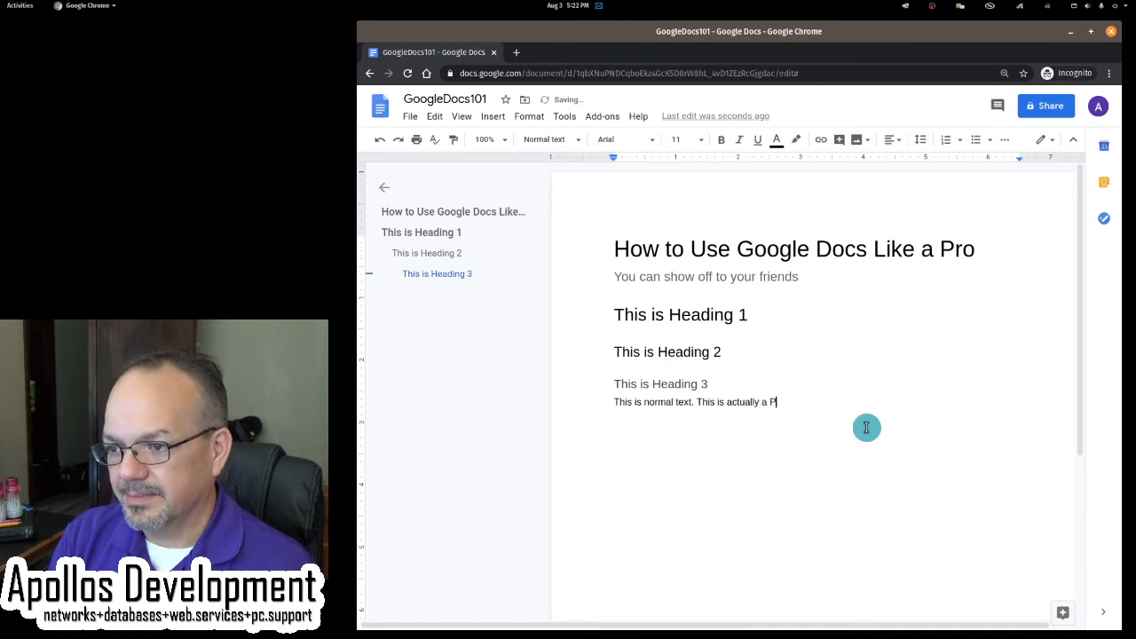
pyautogui.write('ragr')
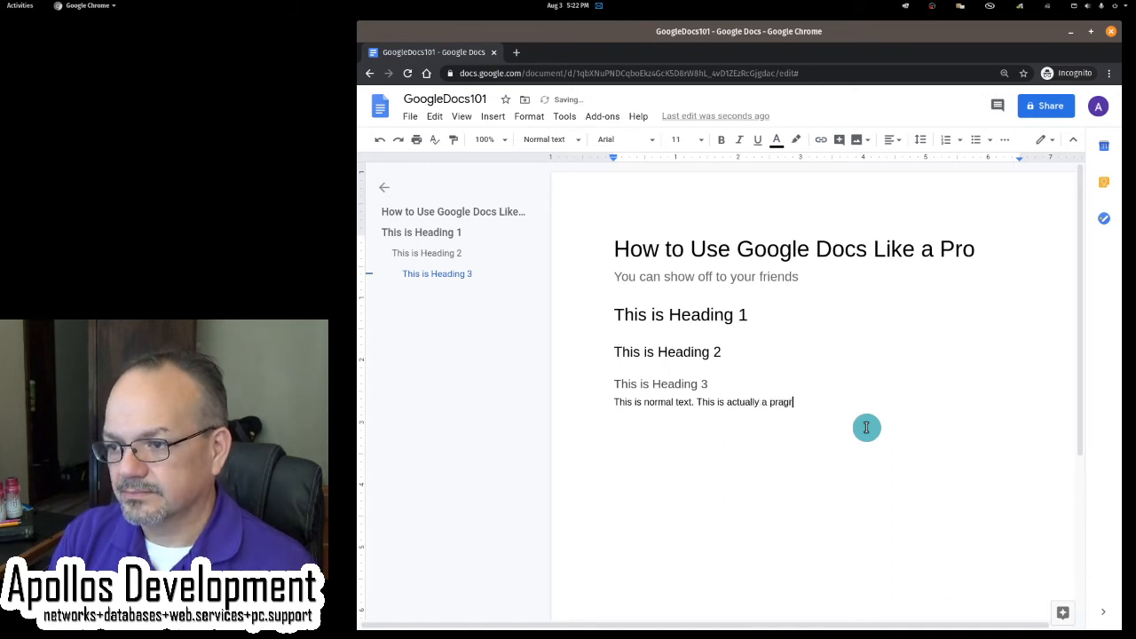
pyautogui.press('Backspace')
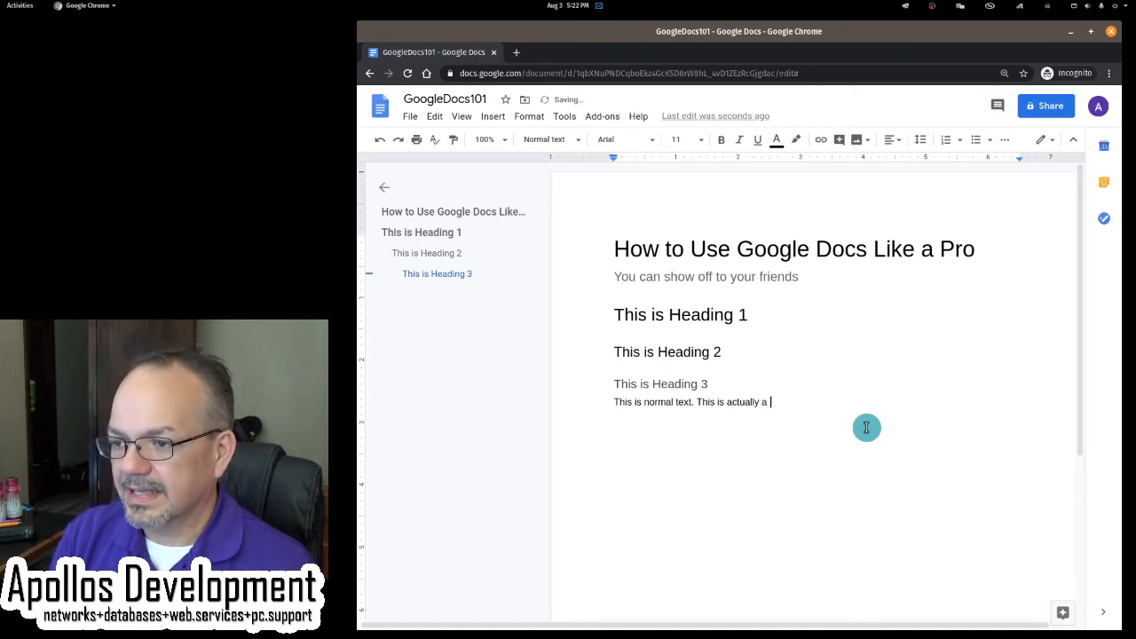
pyautogui.write('parag')
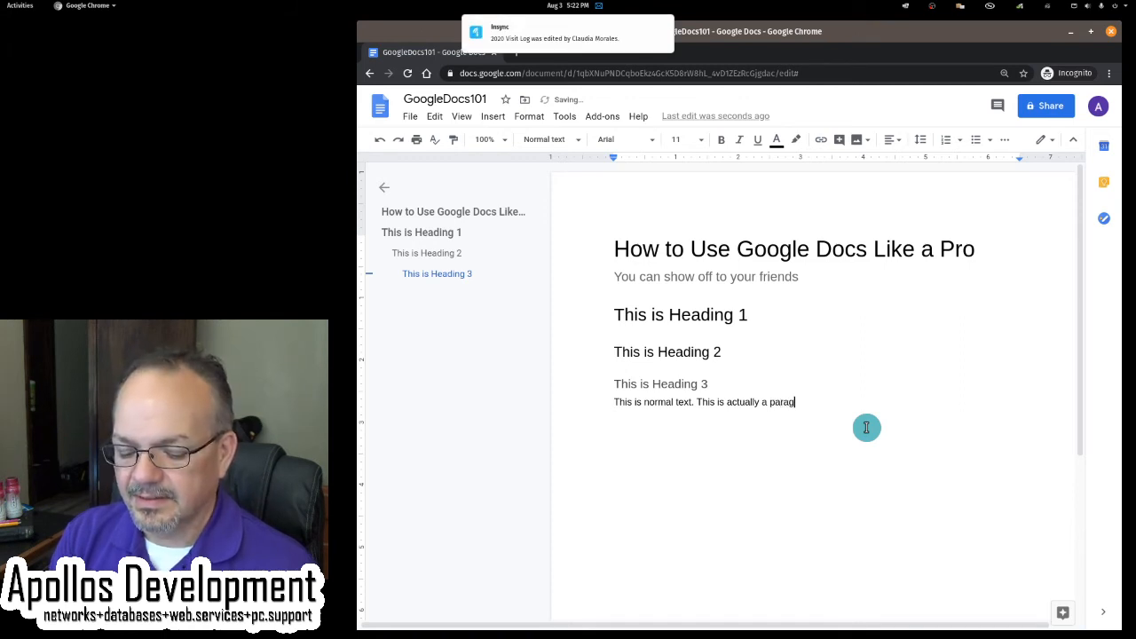
pyautogui.write('raph. This is normal text. This is actually a')
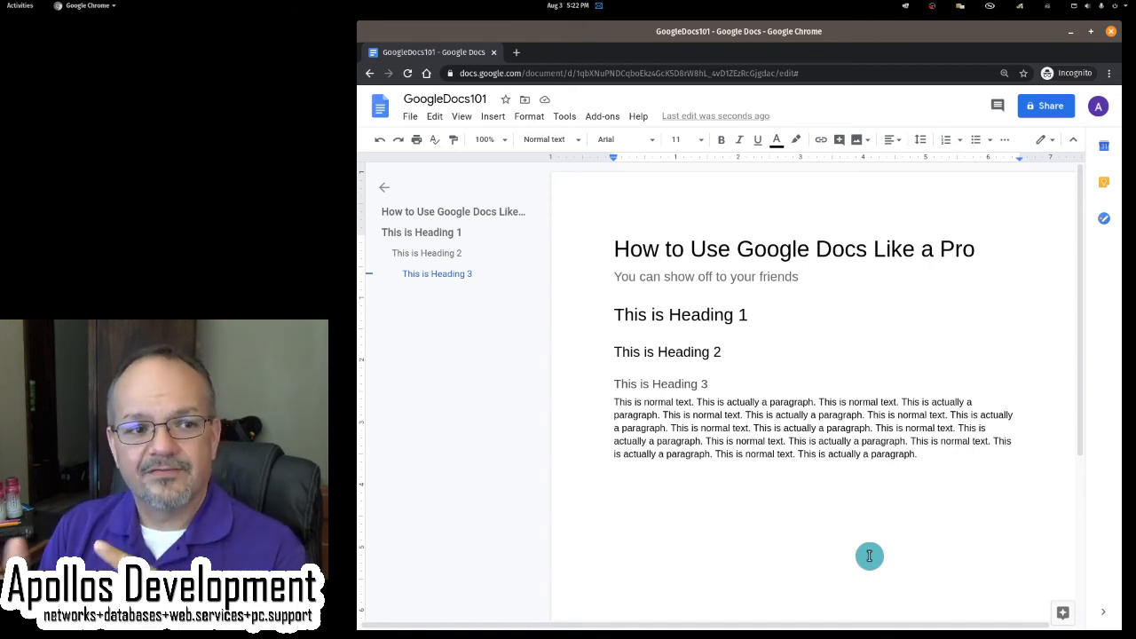
pyautogui.moveTo(434, 543)
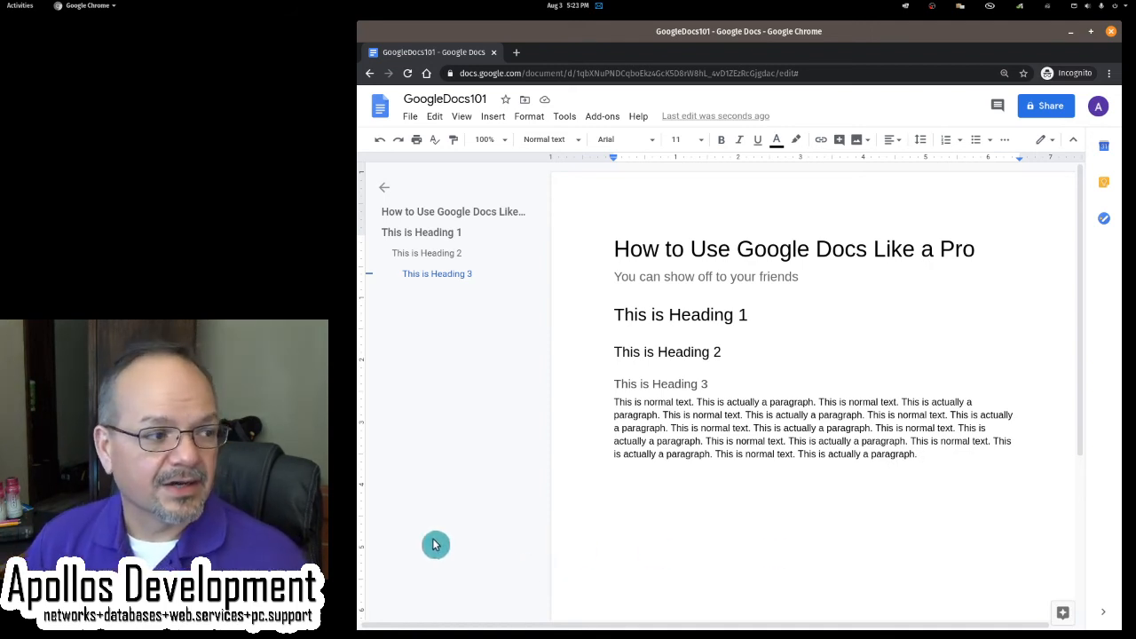